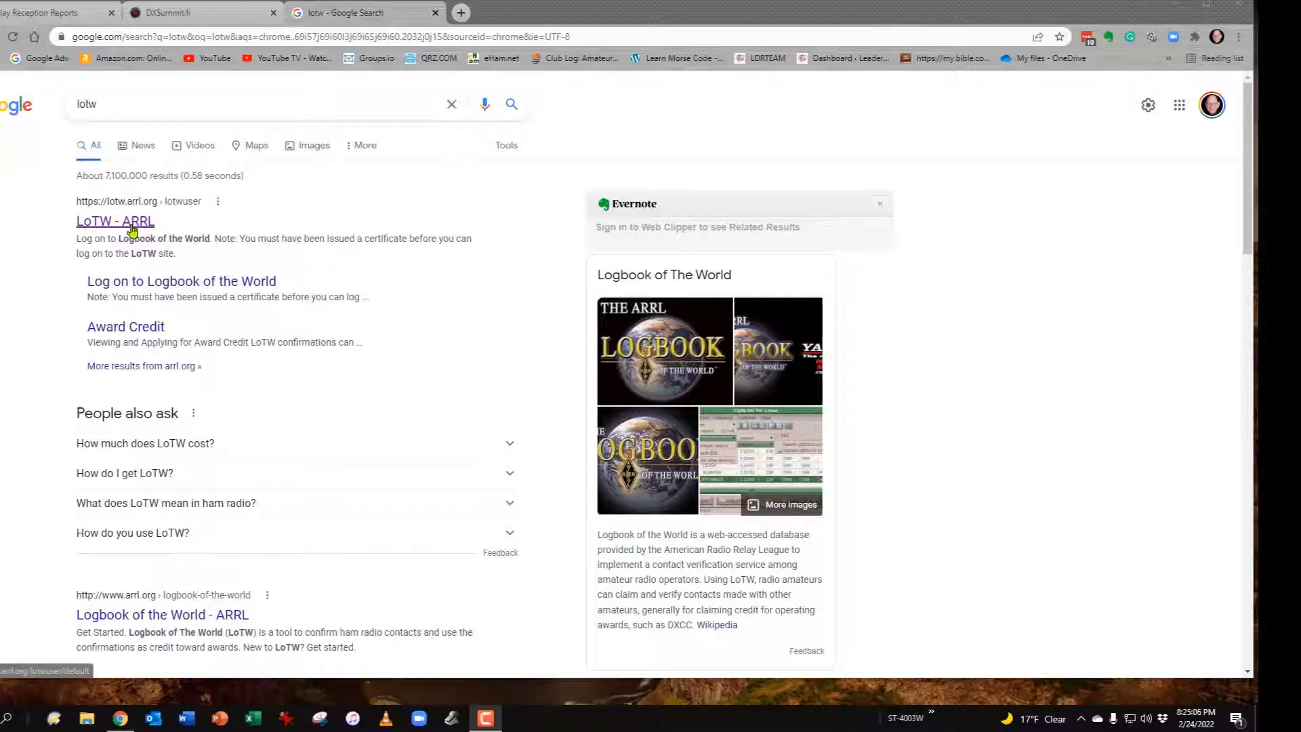
- Log on to LoTW and view the DXCC award account status with credits per band and mode
{"action": "left_click", "coordinate": [115, 221]}
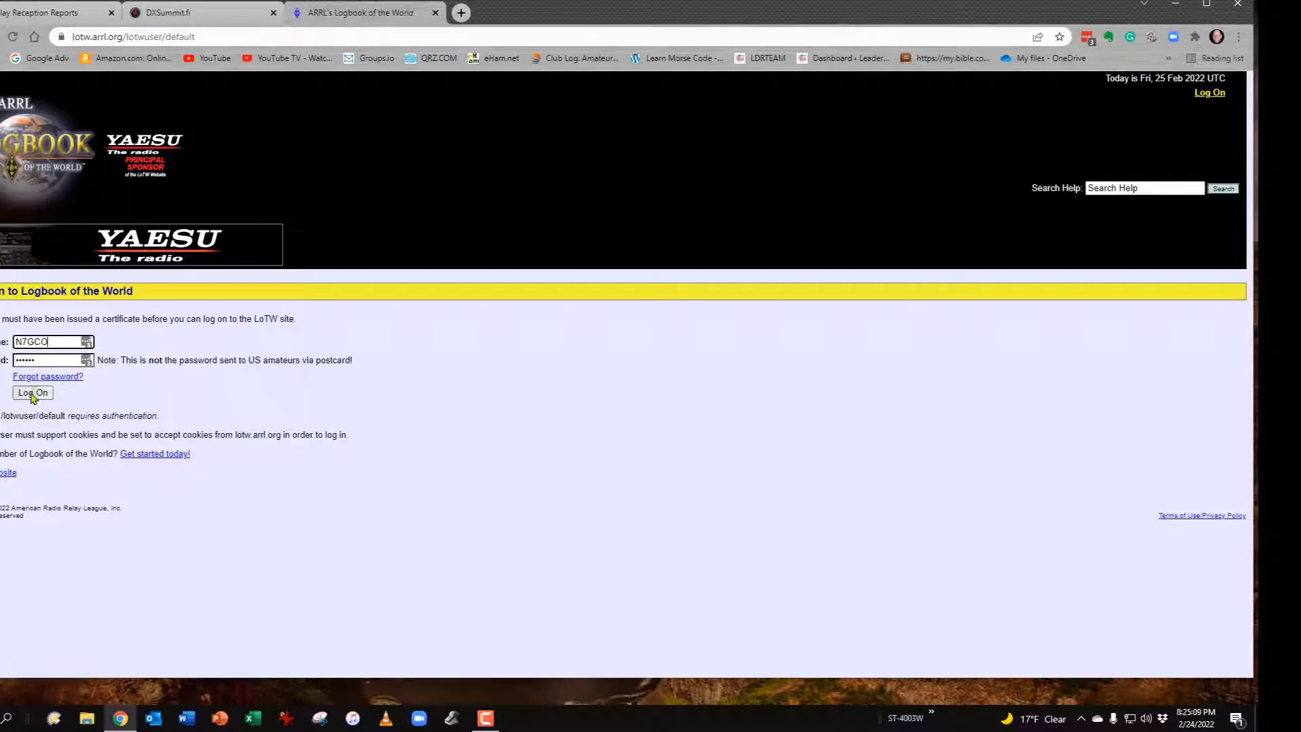
{"action": "left_click", "coordinate": [33, 393]}
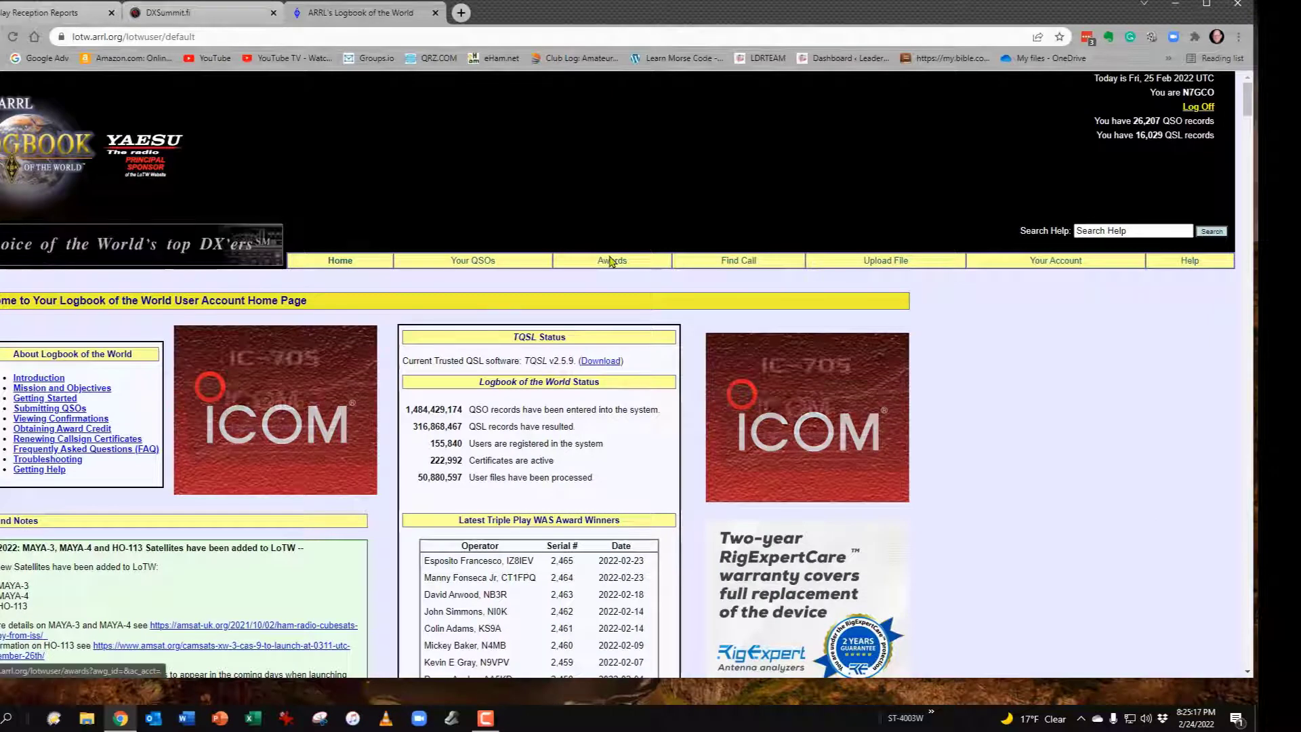
{"action": "left_click", "coordinate": [611, 260]}
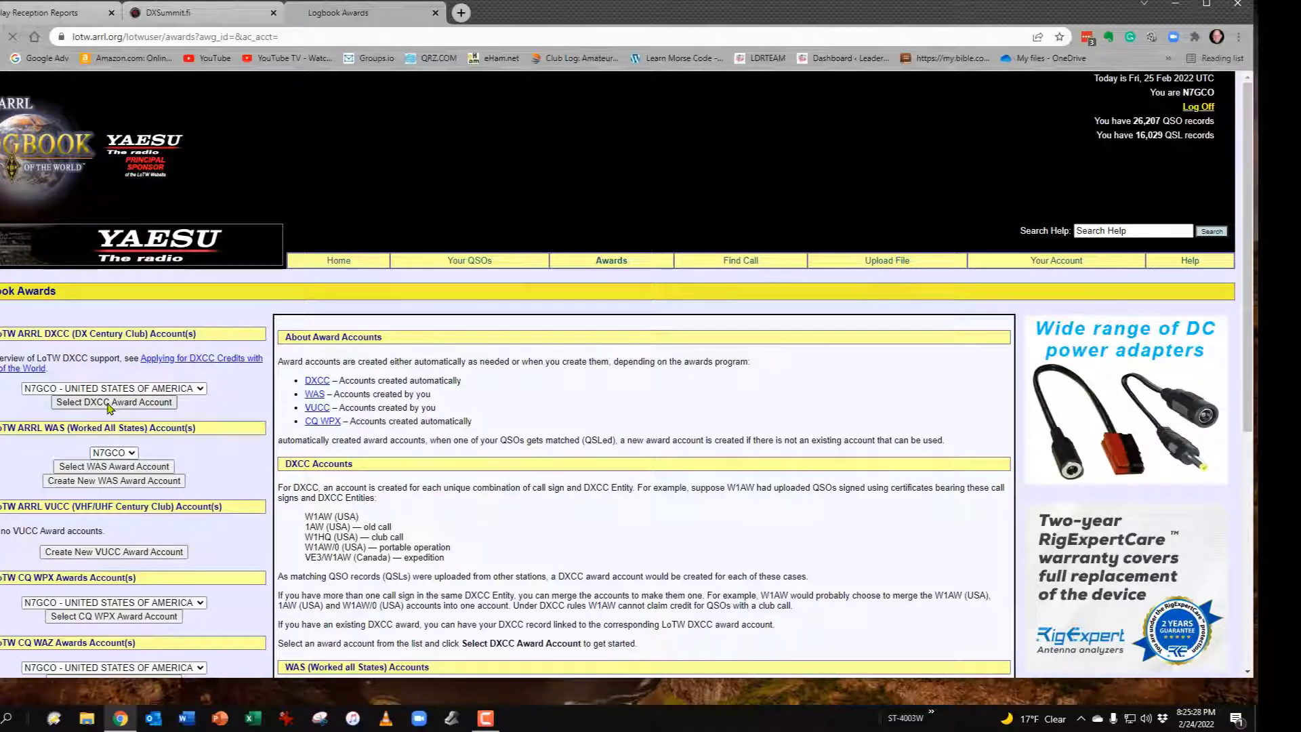
{"action": "left_click", "coordinate": [112, 401]}
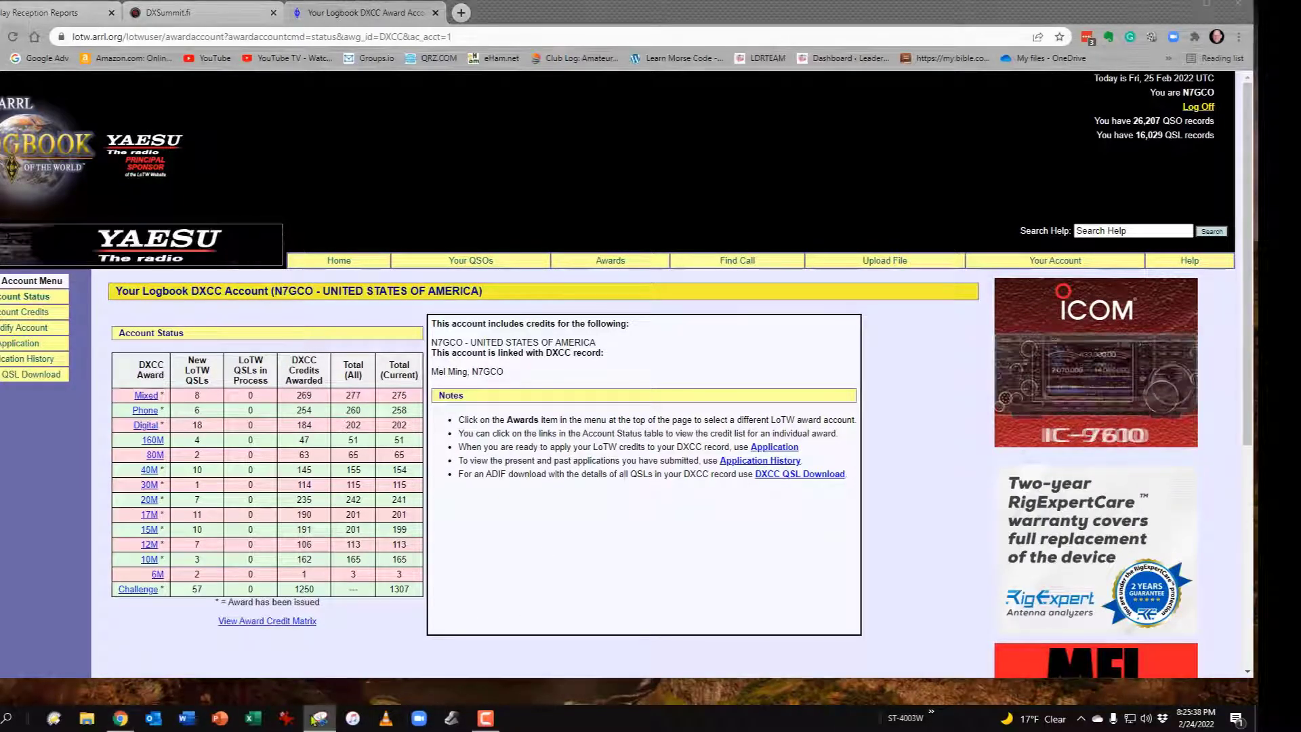
{"action": "left_click", "coordinate": [318, 715]}
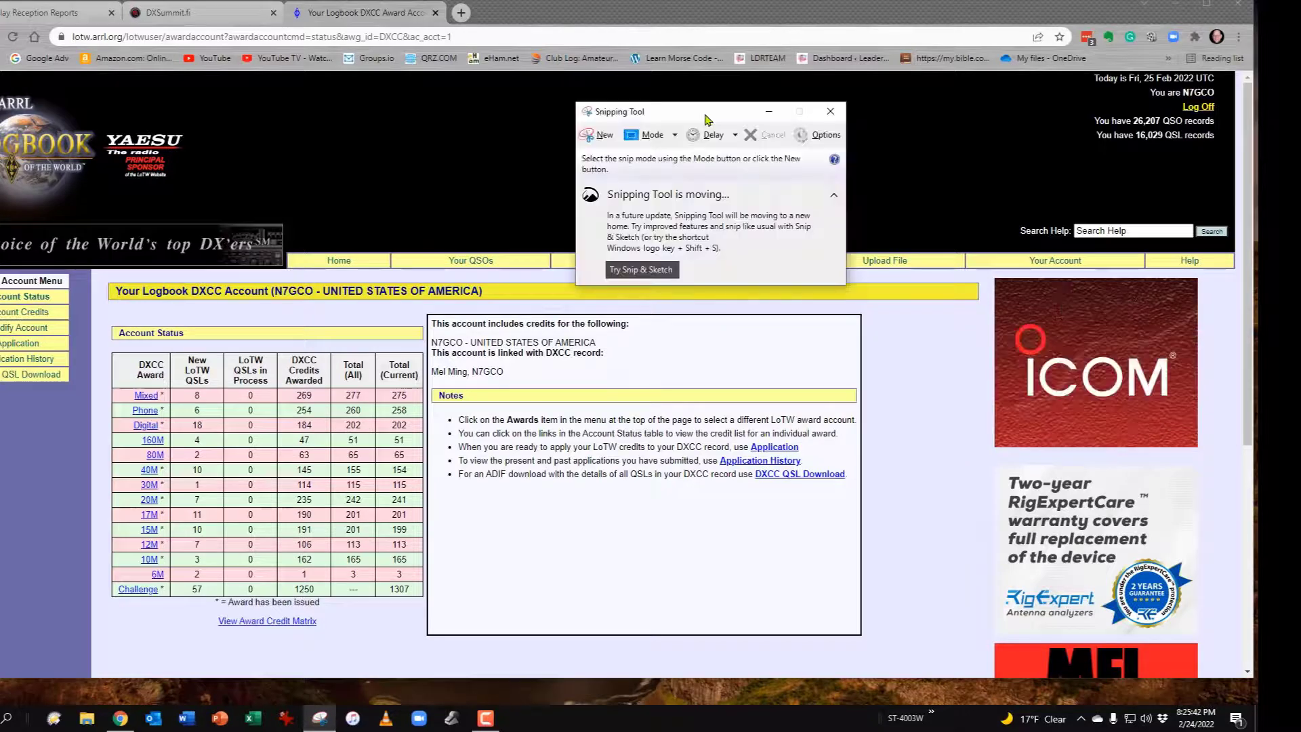
{"action": "left_click", "coordinate": [603, 135]}
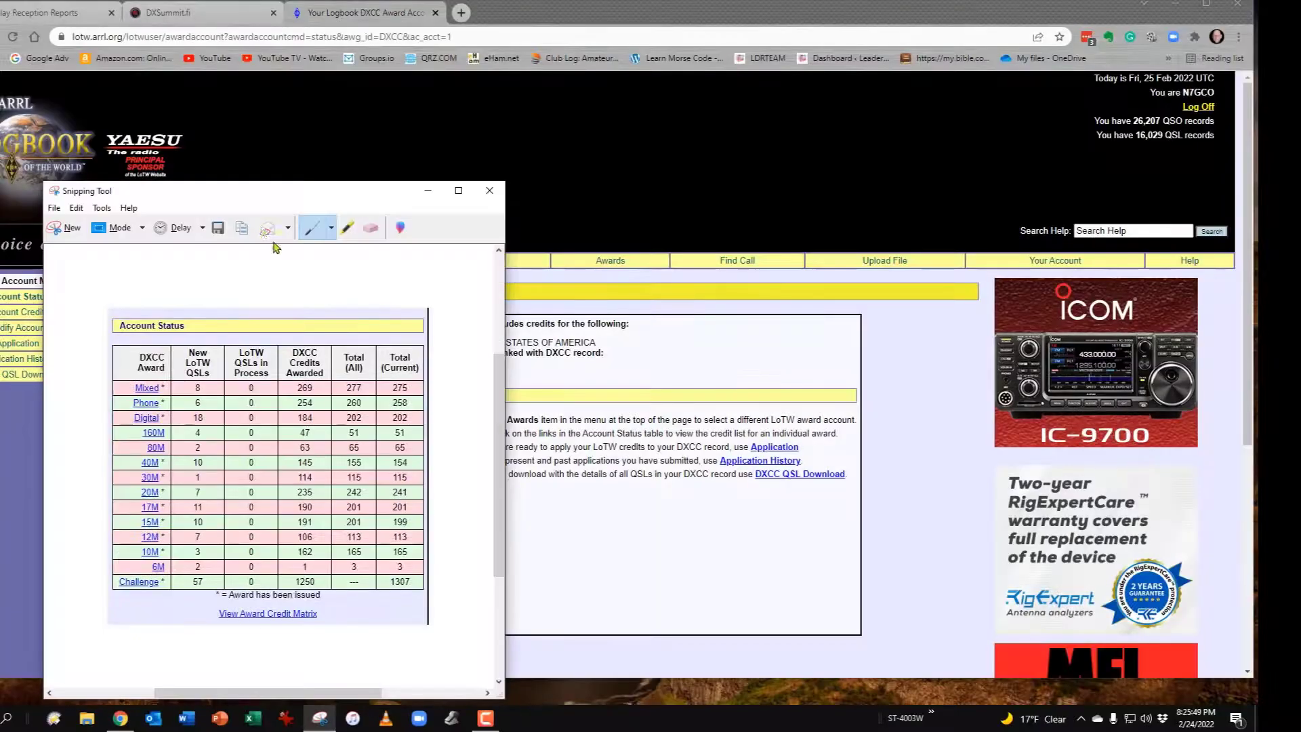
{"action": "left_click", "coordinate": [217, 228]}
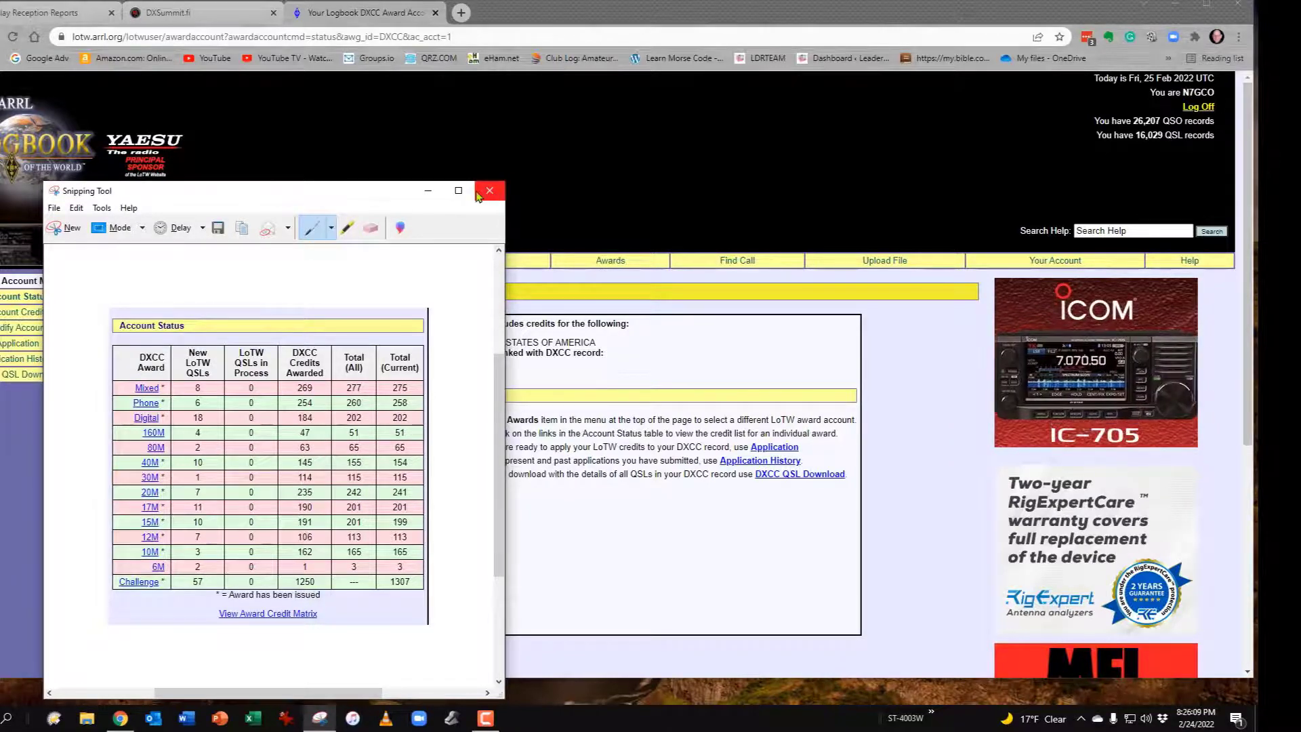
{"action": "left_click", "coordinate": [488, 189]}
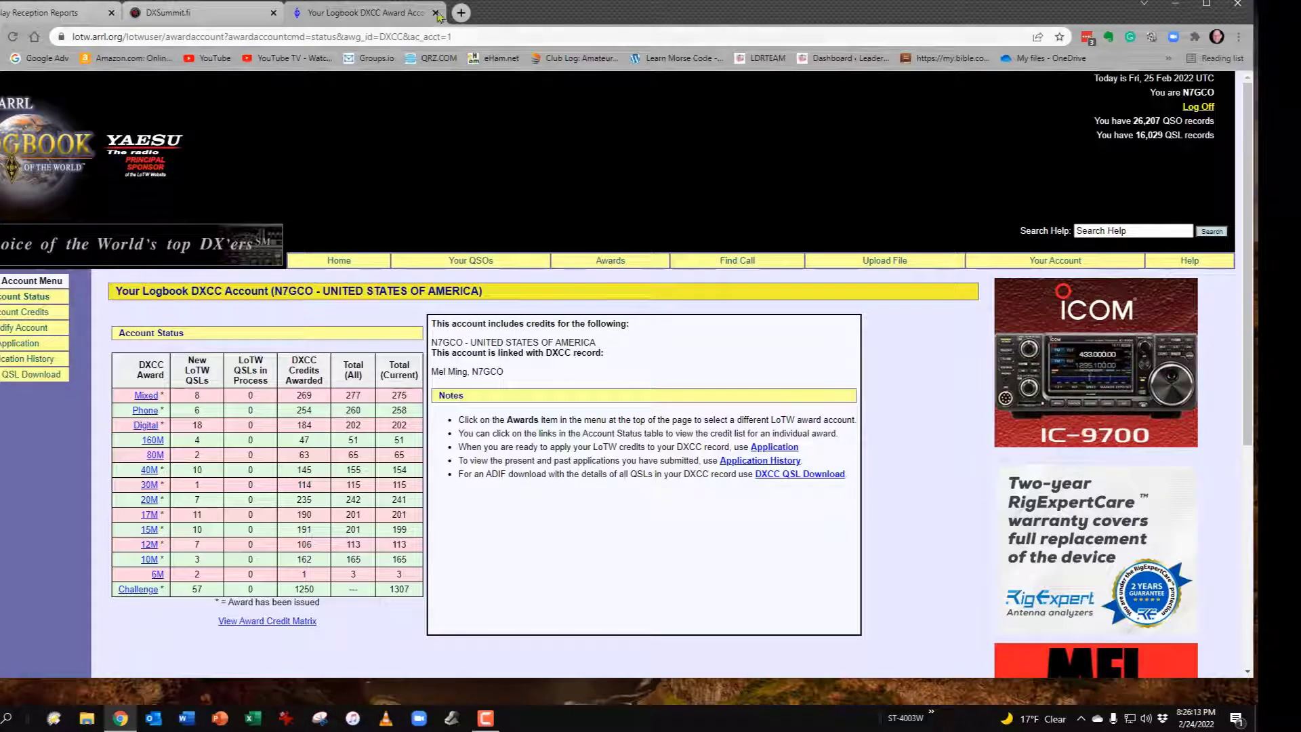
- Leave LoTW for Club Log and show the Personal DXCC Charts filtered to Confirmed for N7GCO
{"action": "left_click", "coordinate": [435, 12]}
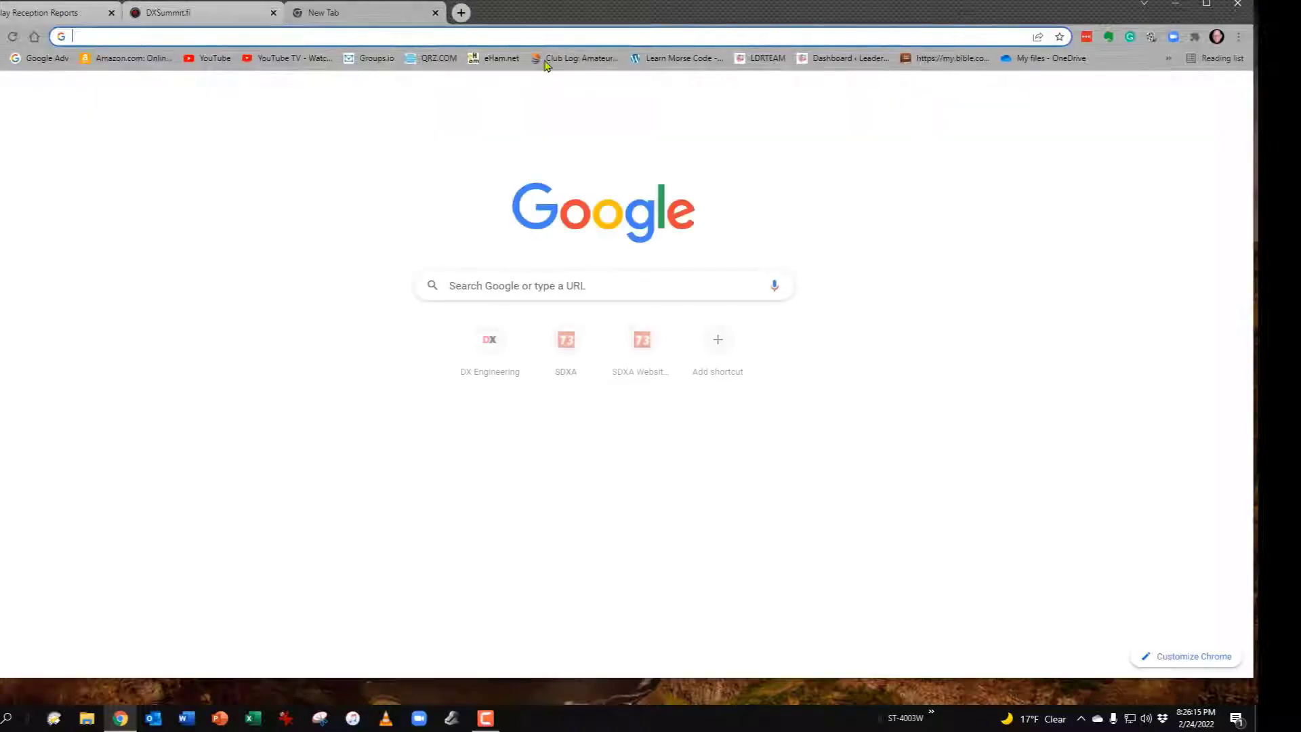
{"action": "left_click", "coordinate": [577, 57]}
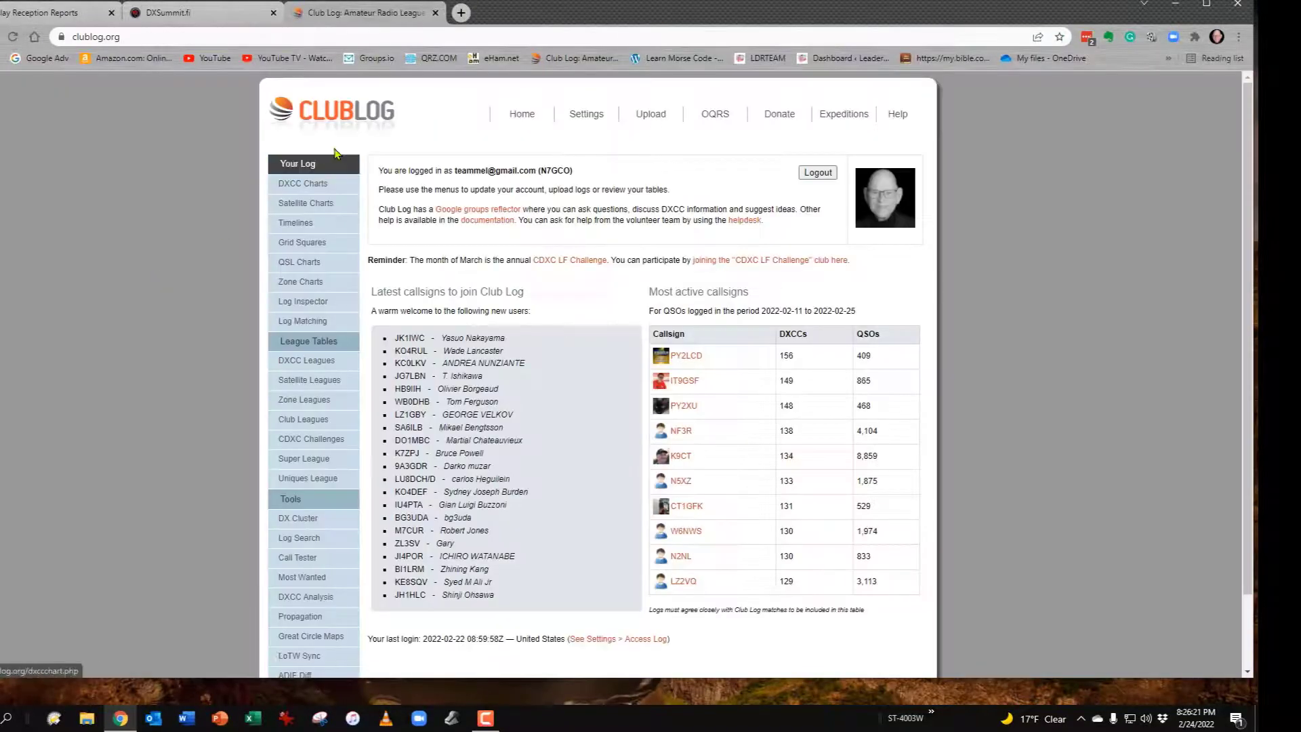
{"action": "mouse_move", "coordinate": [404, 136]}
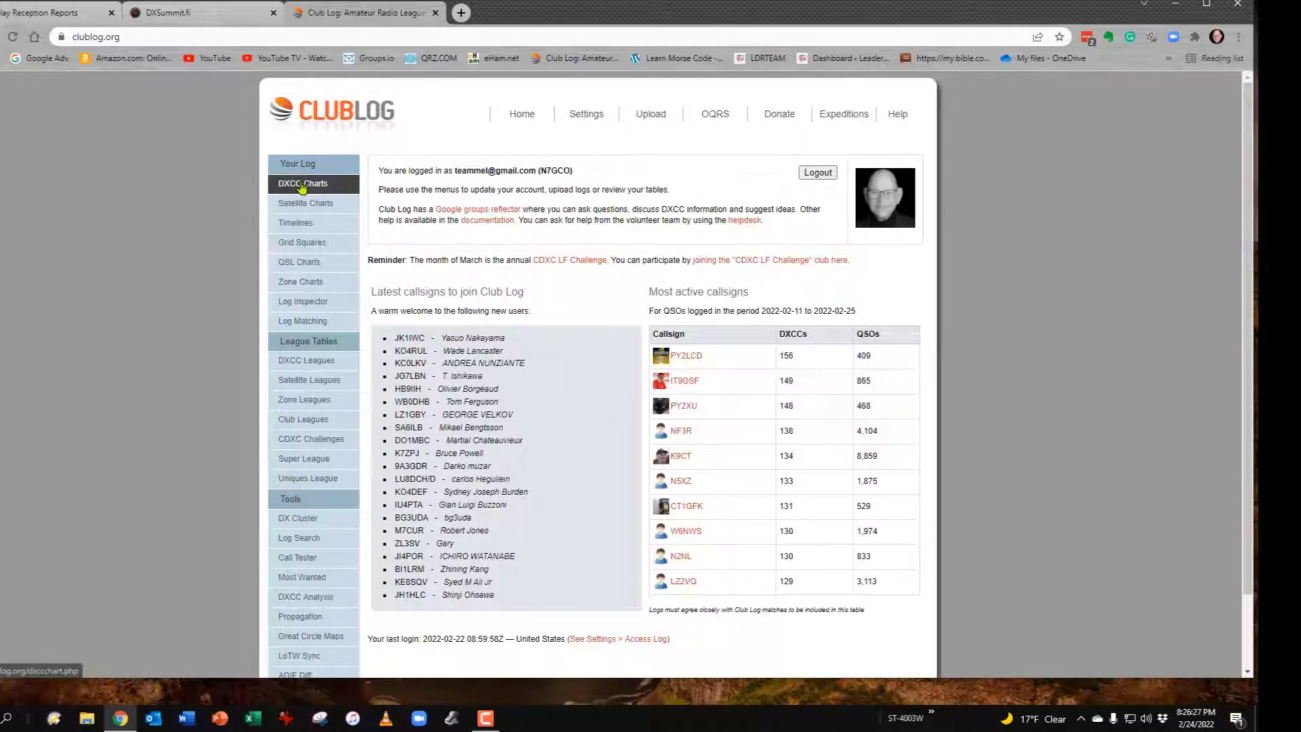
{"action": "left_click", "coordinate": [302, 183]}
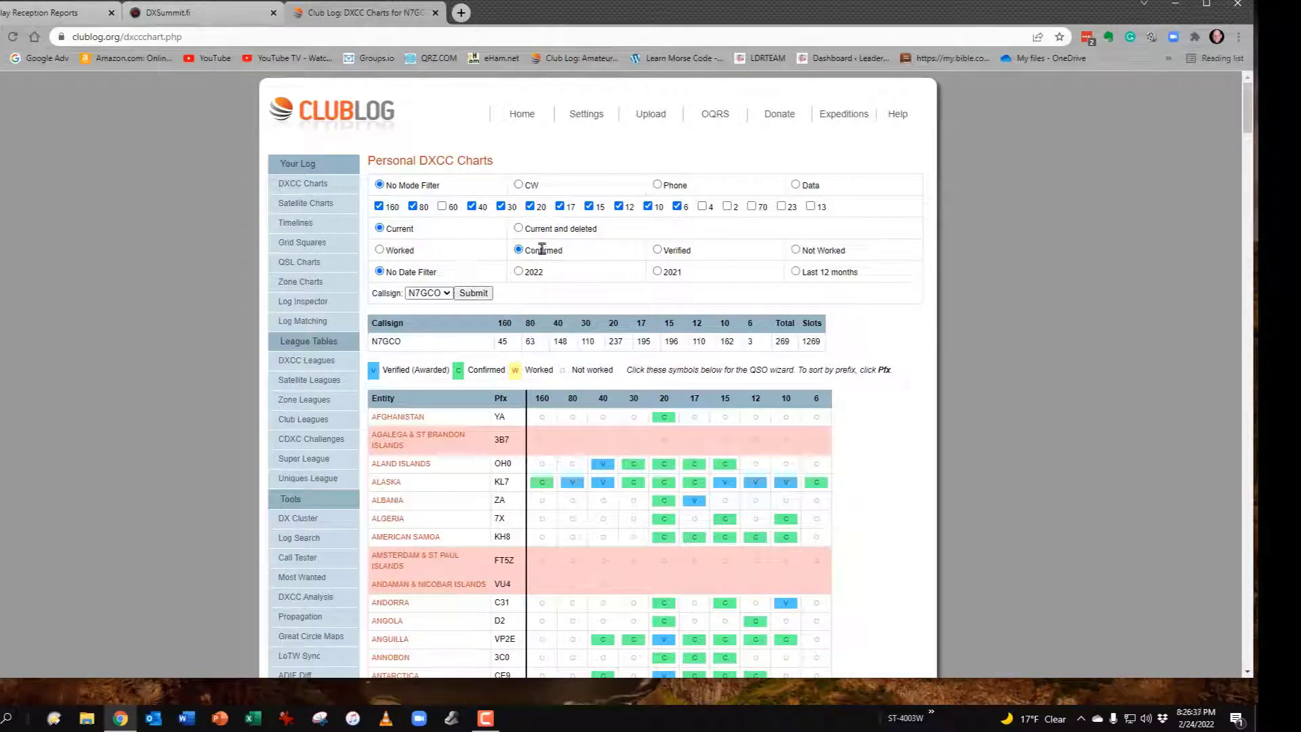
{"action": "left_click", "coordinate": [517, 249]}
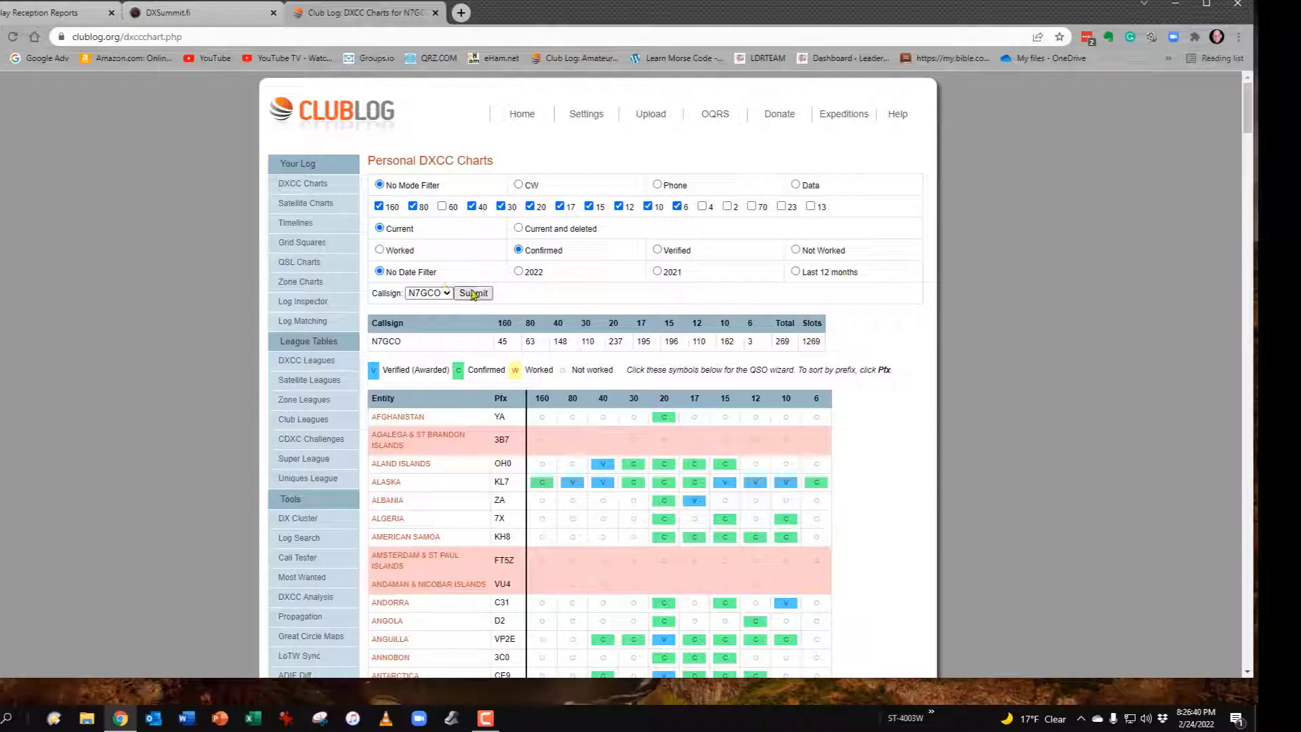
{"action": "mouse_move", "coordinate": [602, 337]}
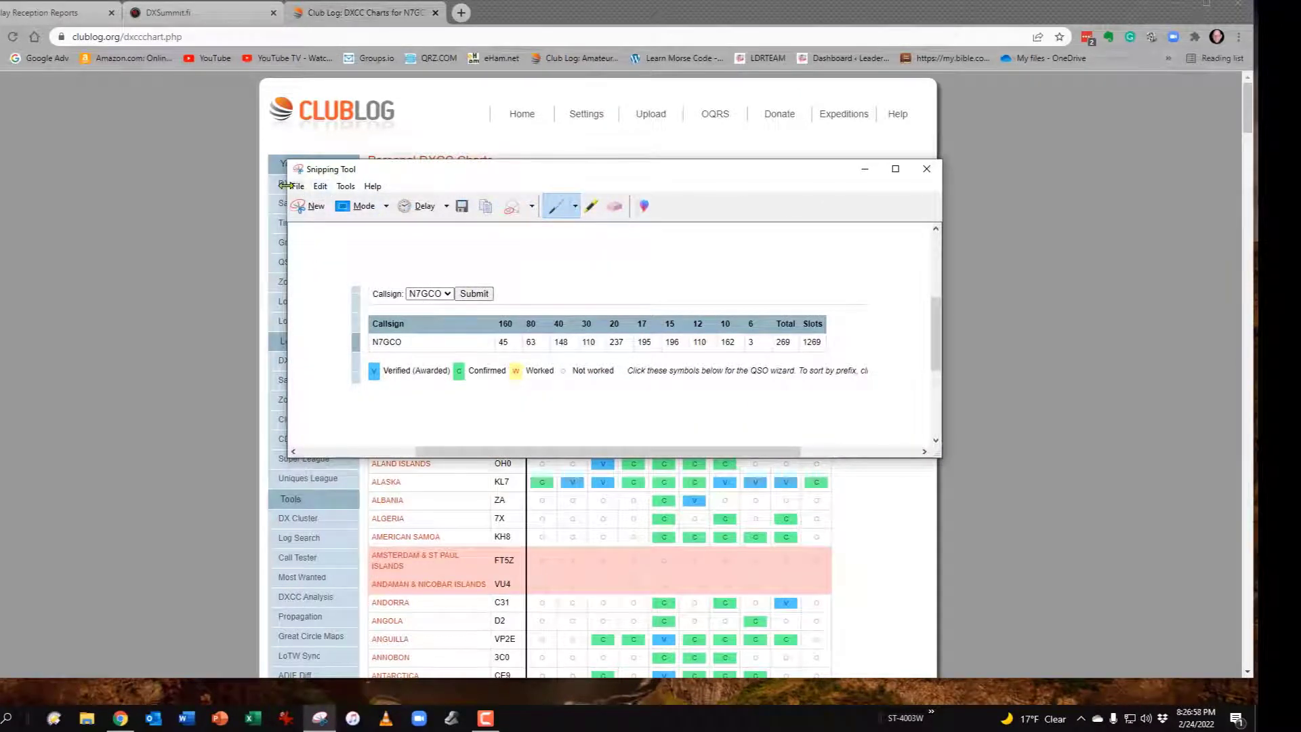
- Discard the snip of the confirmed per-band totals via File > Exit without saving
{"action": "left_click", "coordinate": [298, 186]}
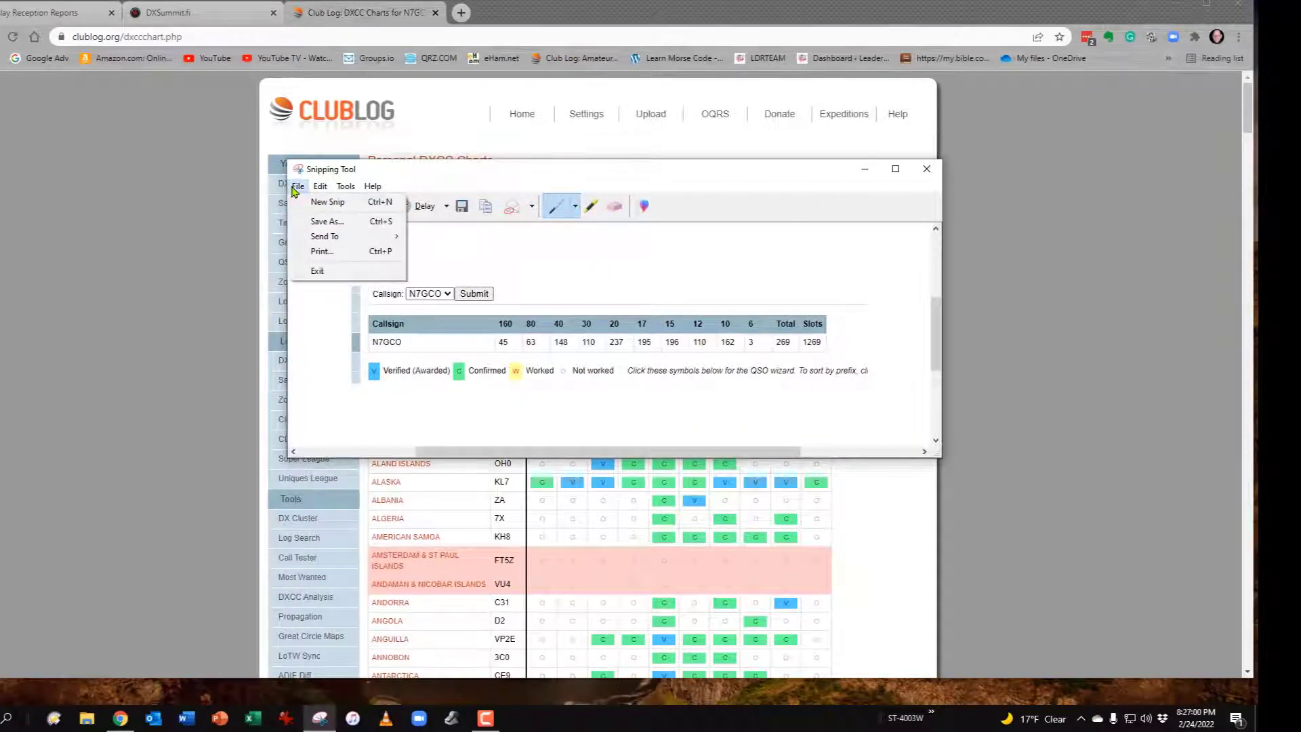
{"action": "left_click", "coordinate": [326, 221]}
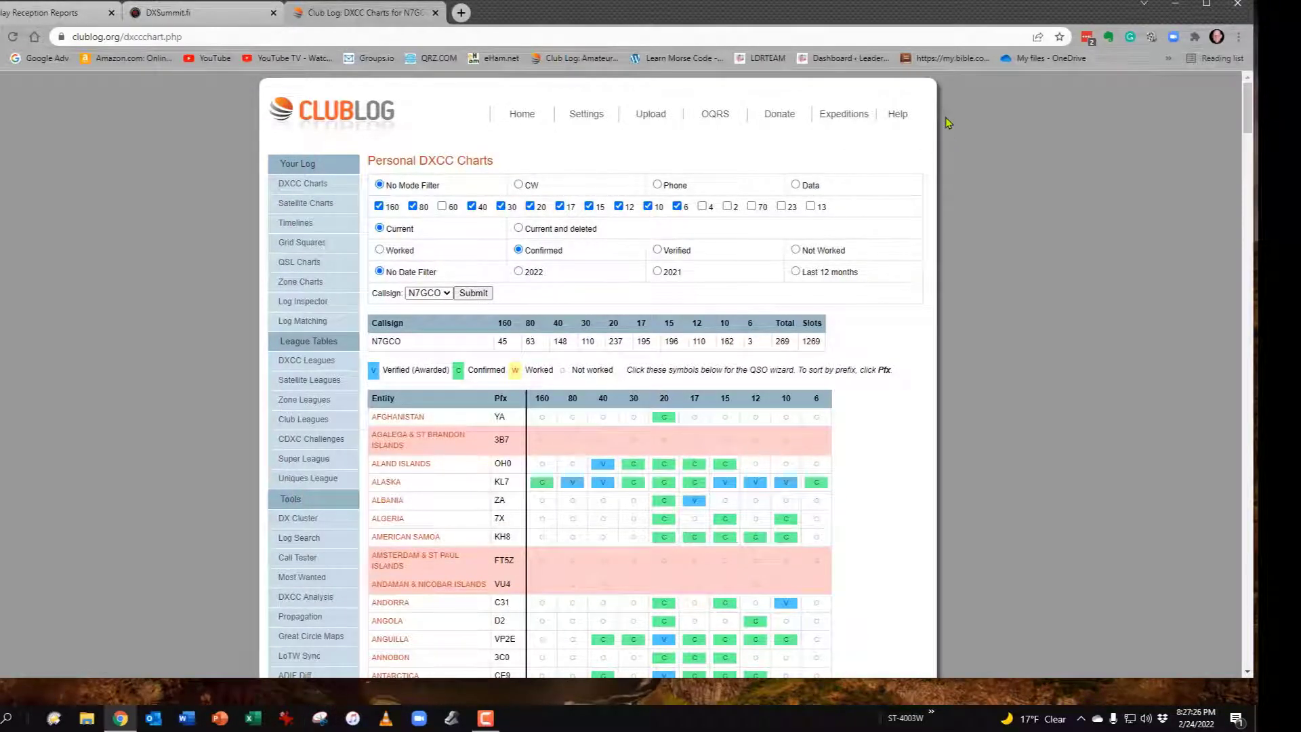
{"action": "mouse_move", "coordinate": [521, 116]}
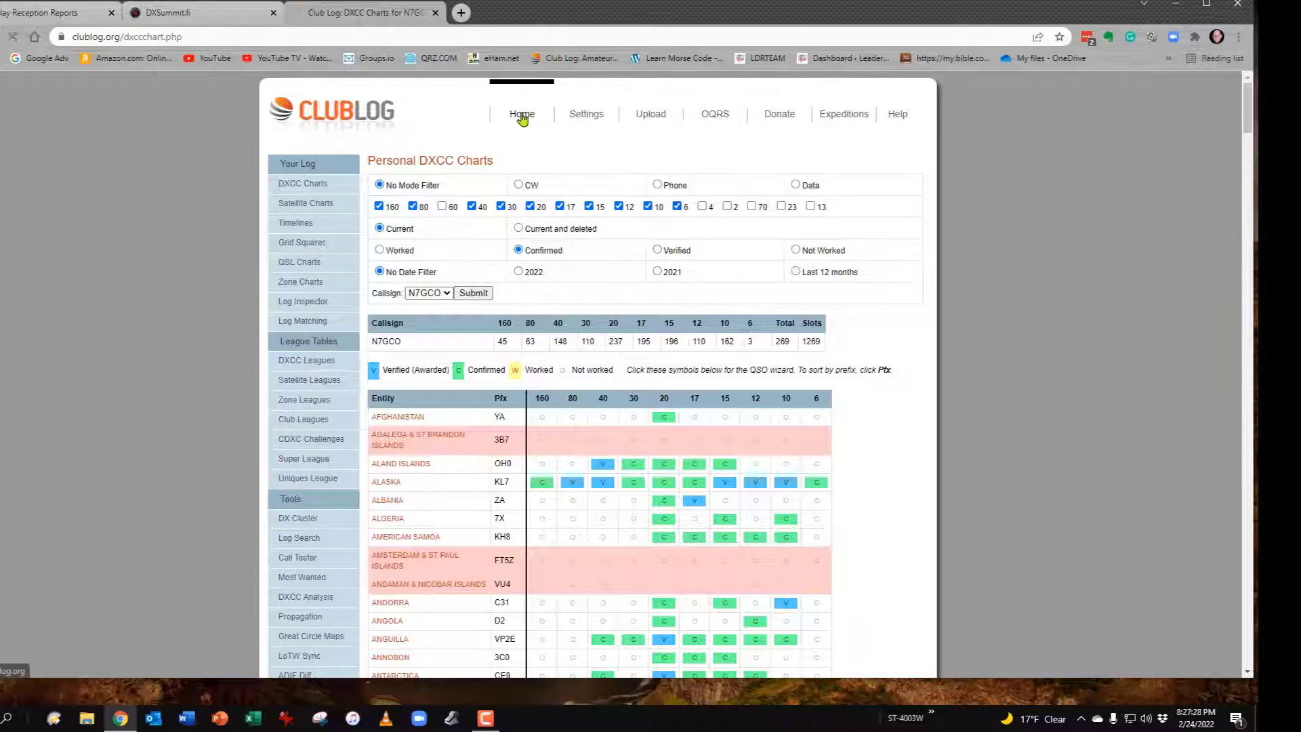
- From Club Log home, show the LoTW Sync Certificates listing the N7GCO certificate expiring 2023
{"action": "left_click", "coordinate": [521, 114]}
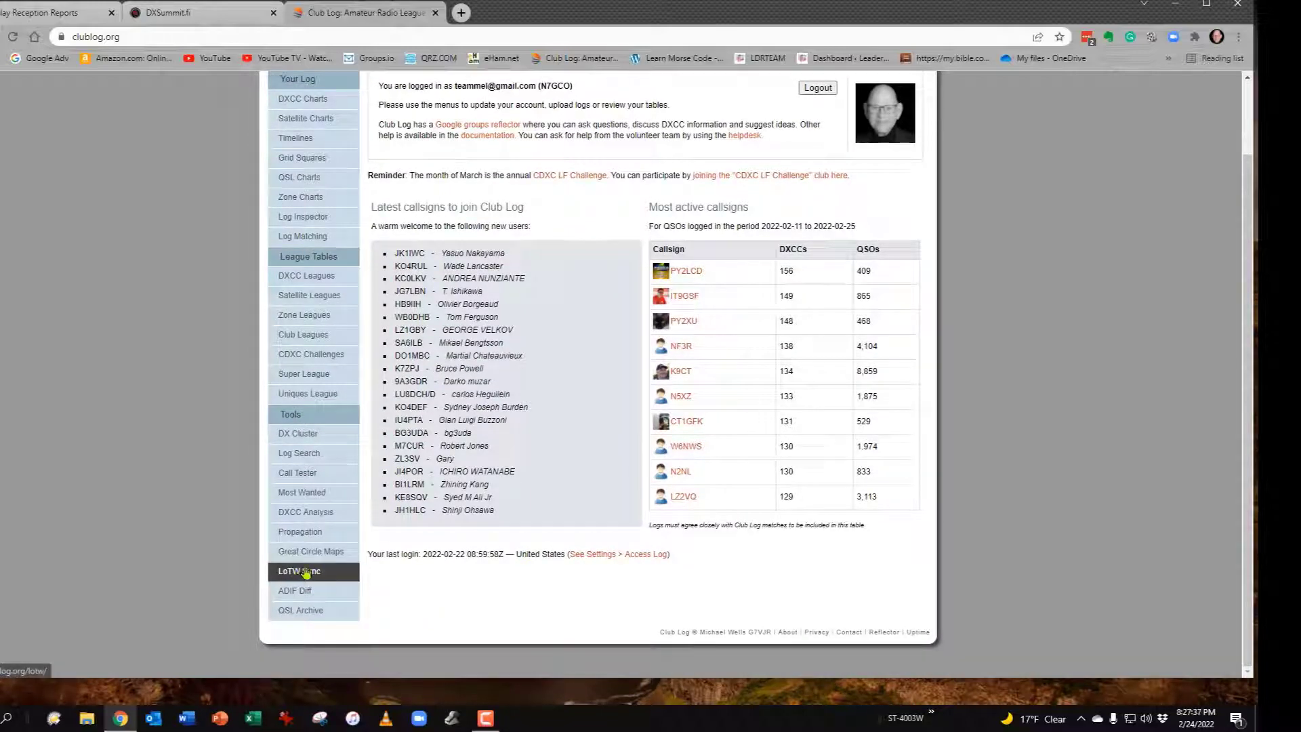
{"action": "left_click", "coordinate": [299, 570]}
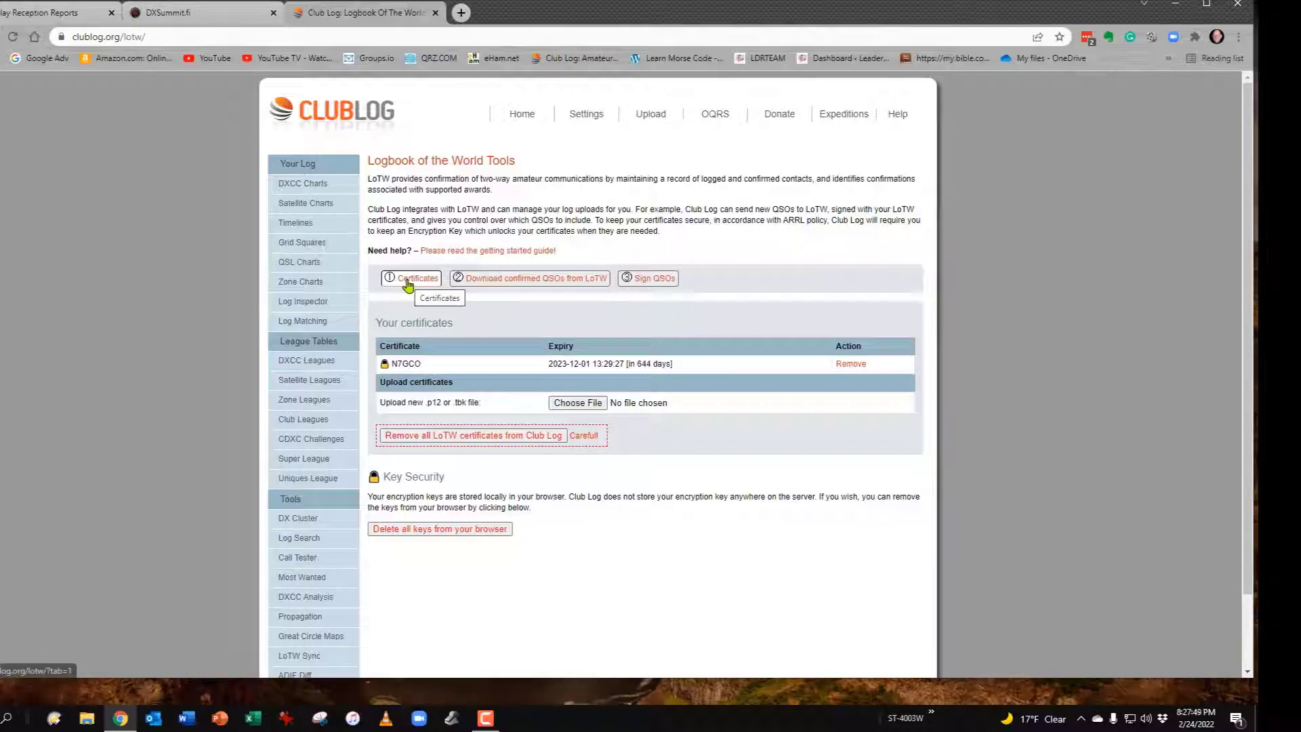
{"action": "left_click", "coordinate": [415, 279]}
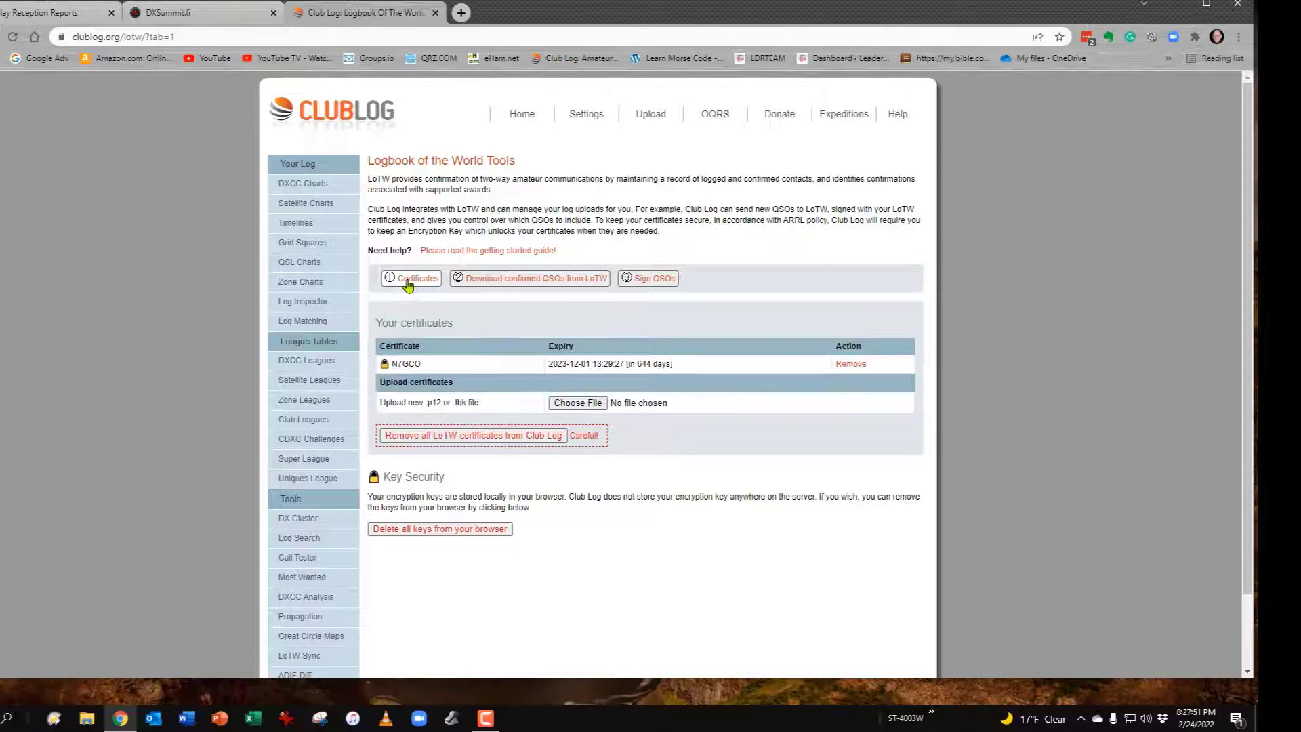
{"action": "mouse_move", "coordinate": [448, 294]}
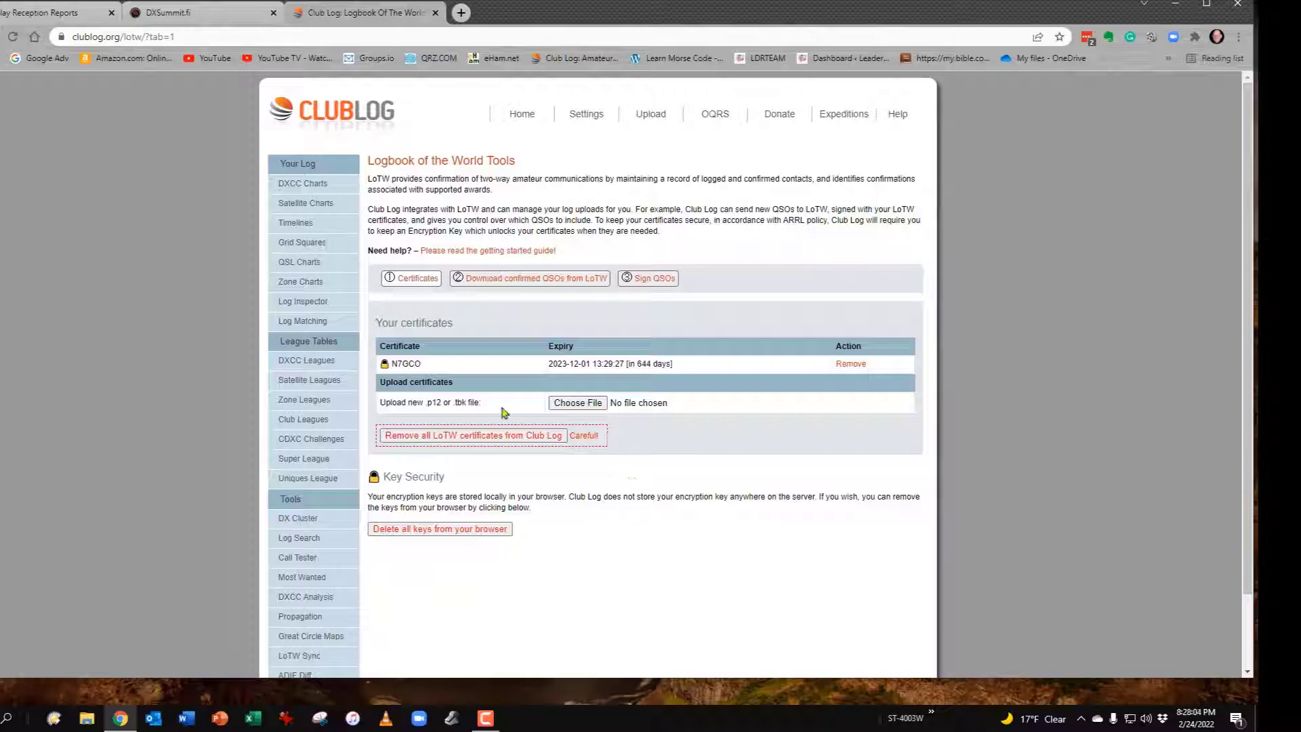
{"action": "mouse_move", "coordinate": [448, 419]}
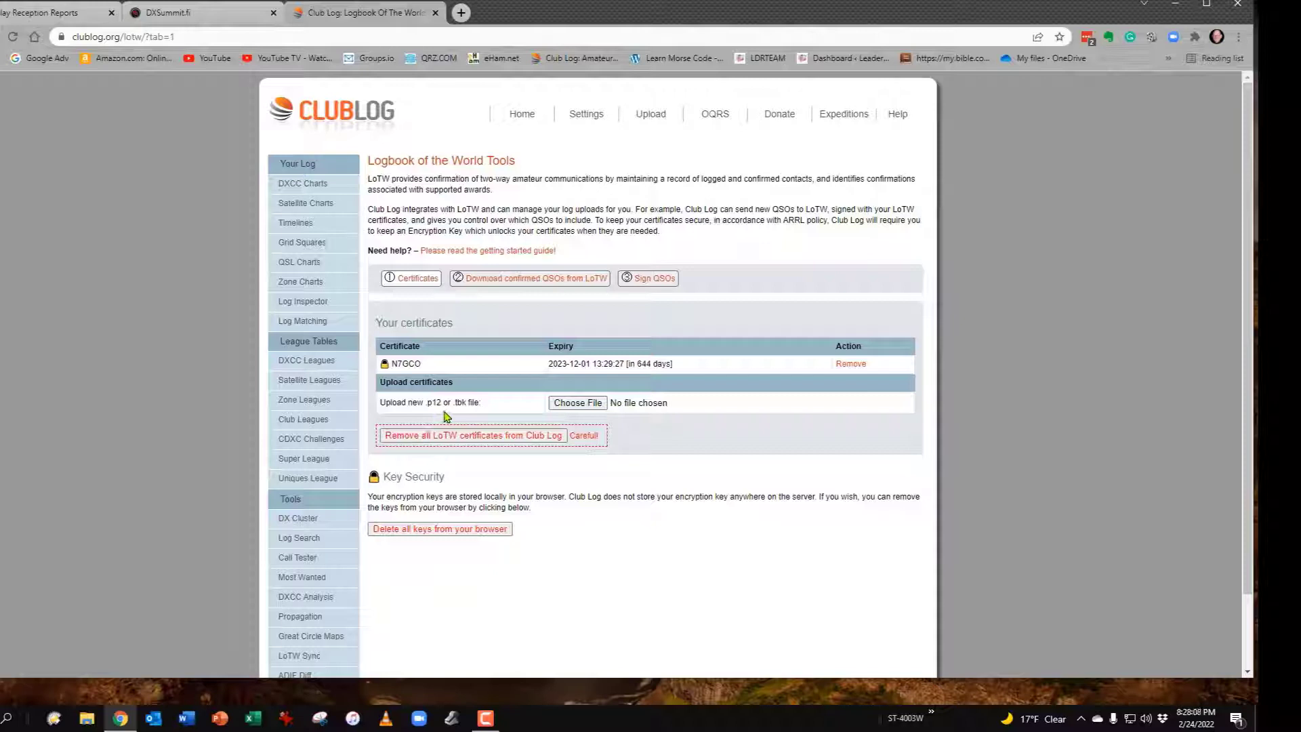
{"action": "mouse_move", "coordinate": [480, 416]}
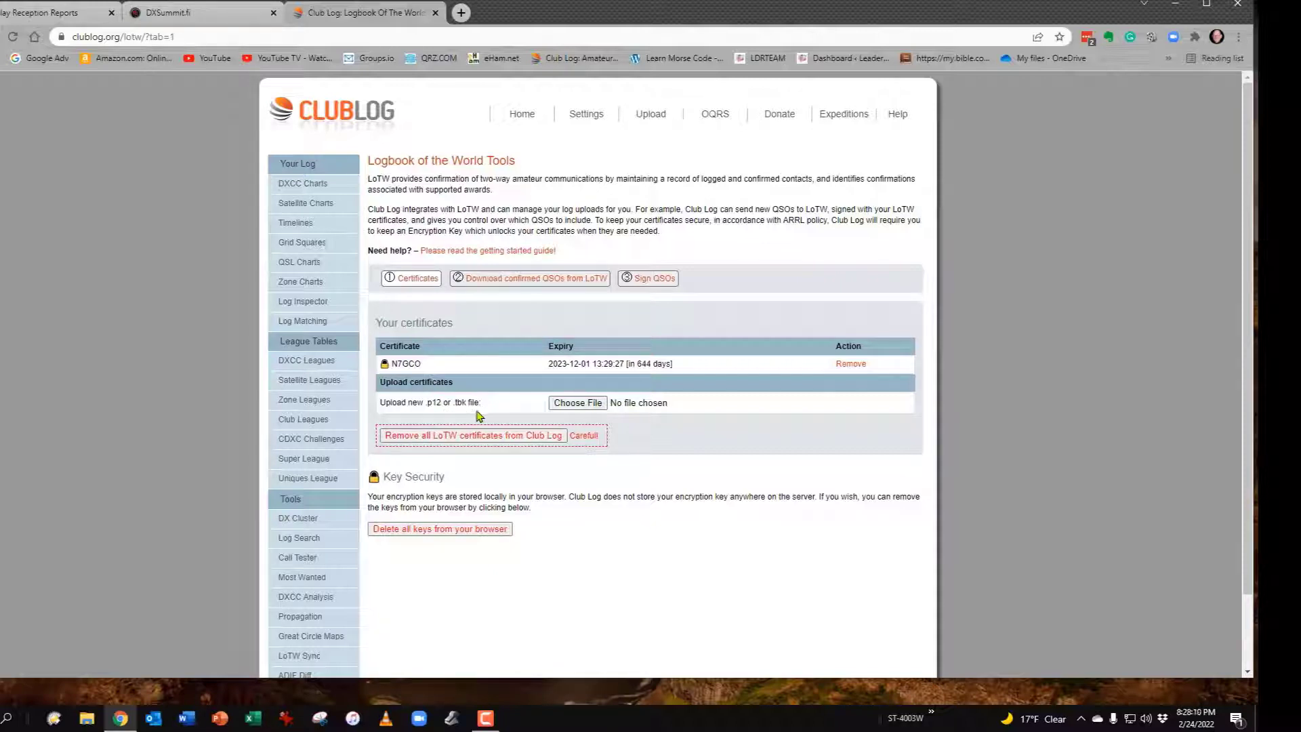
{"action": "mouse_move", "coordinate": [460, 415]}
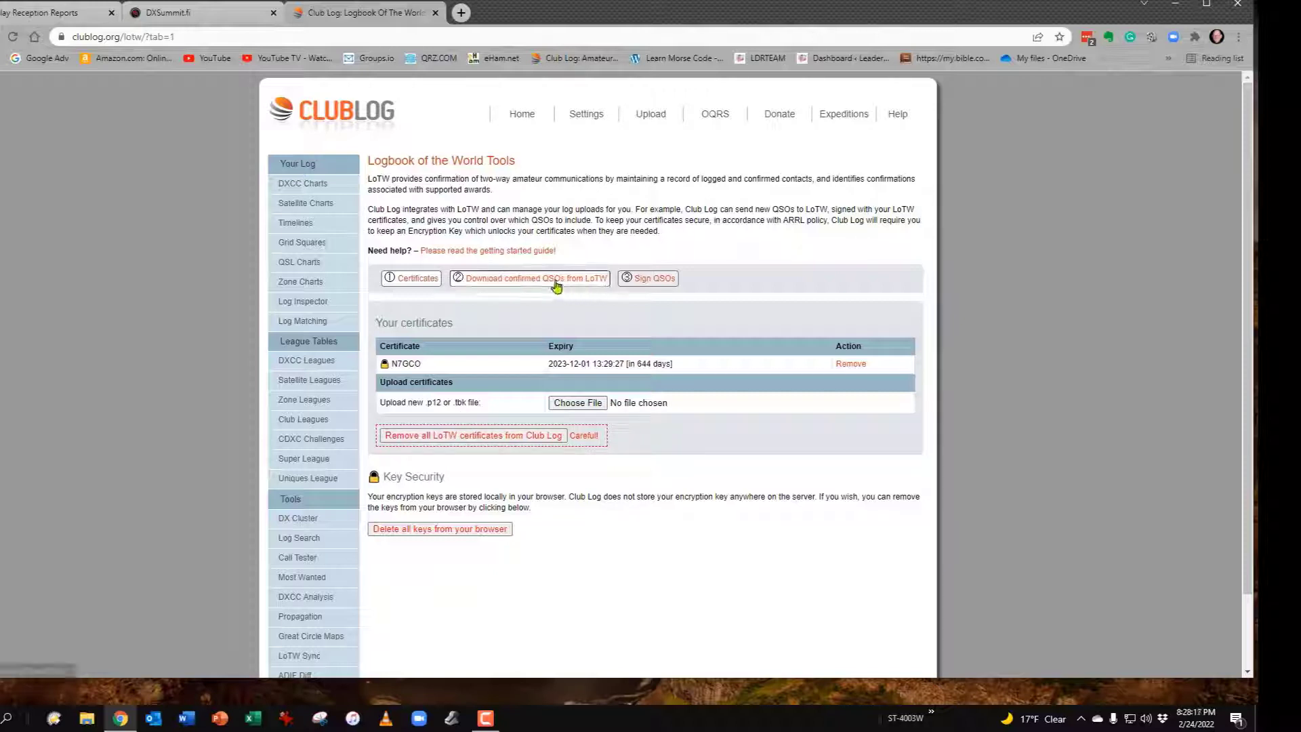
{"action": "mouse_move", "coordinate": [535, 299]}
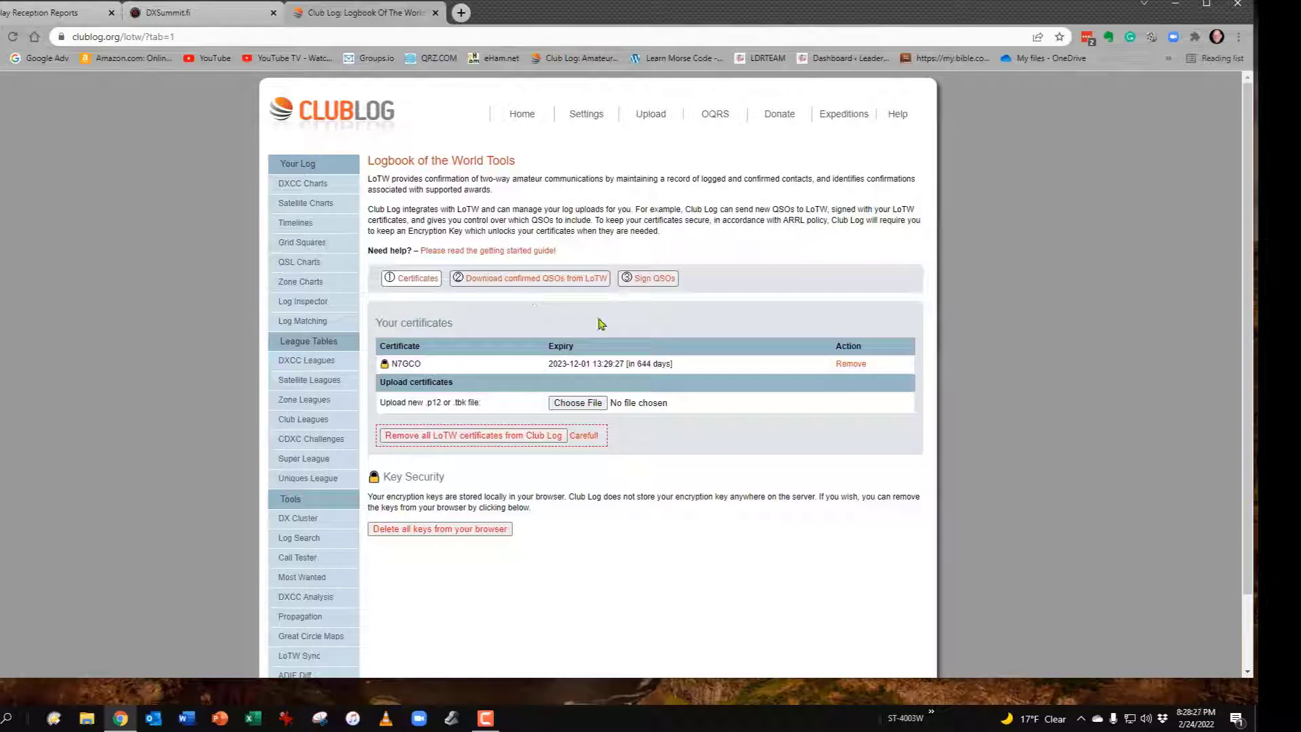
- Start downloading confirmed QSOs from LoTW for N7GCO and tick the 'Check to agree' consent
{"action": "left_click", "coordinate": [529, 278]}
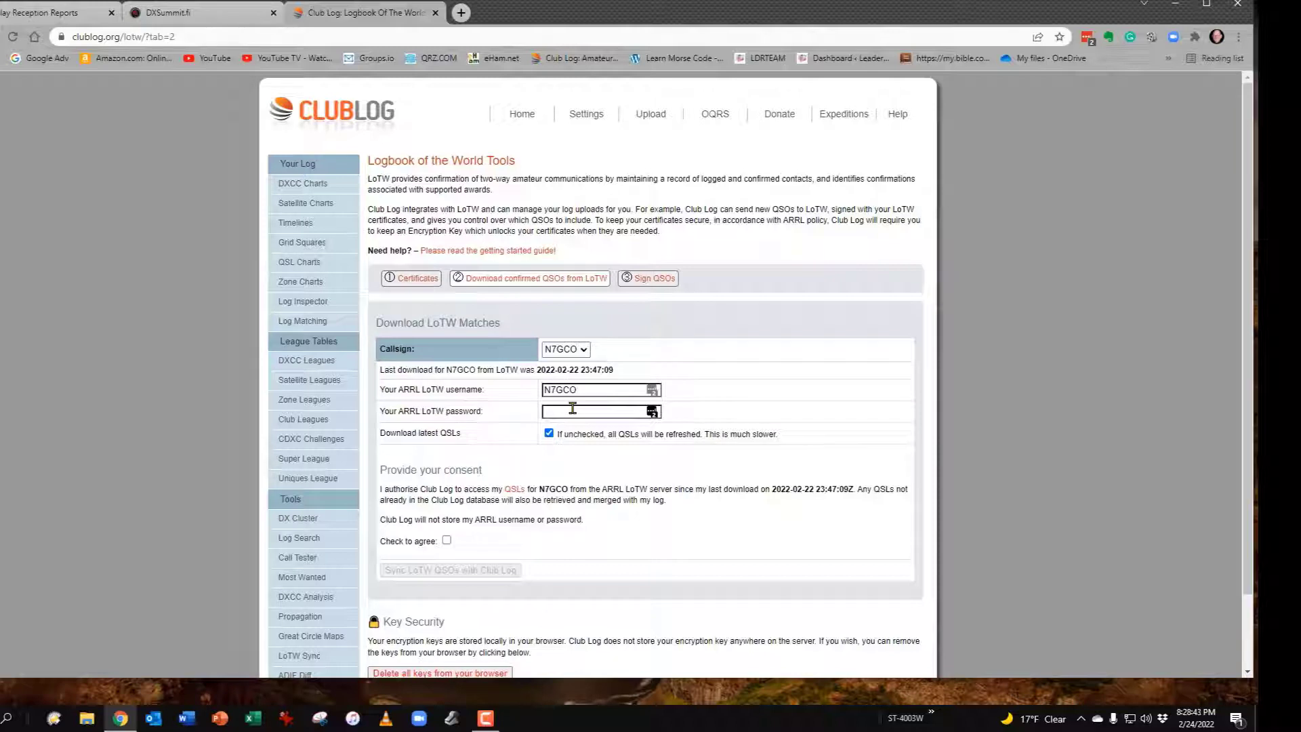
{"action": "scroll", "scroll_direction": "down", "scroll_amount": 3}
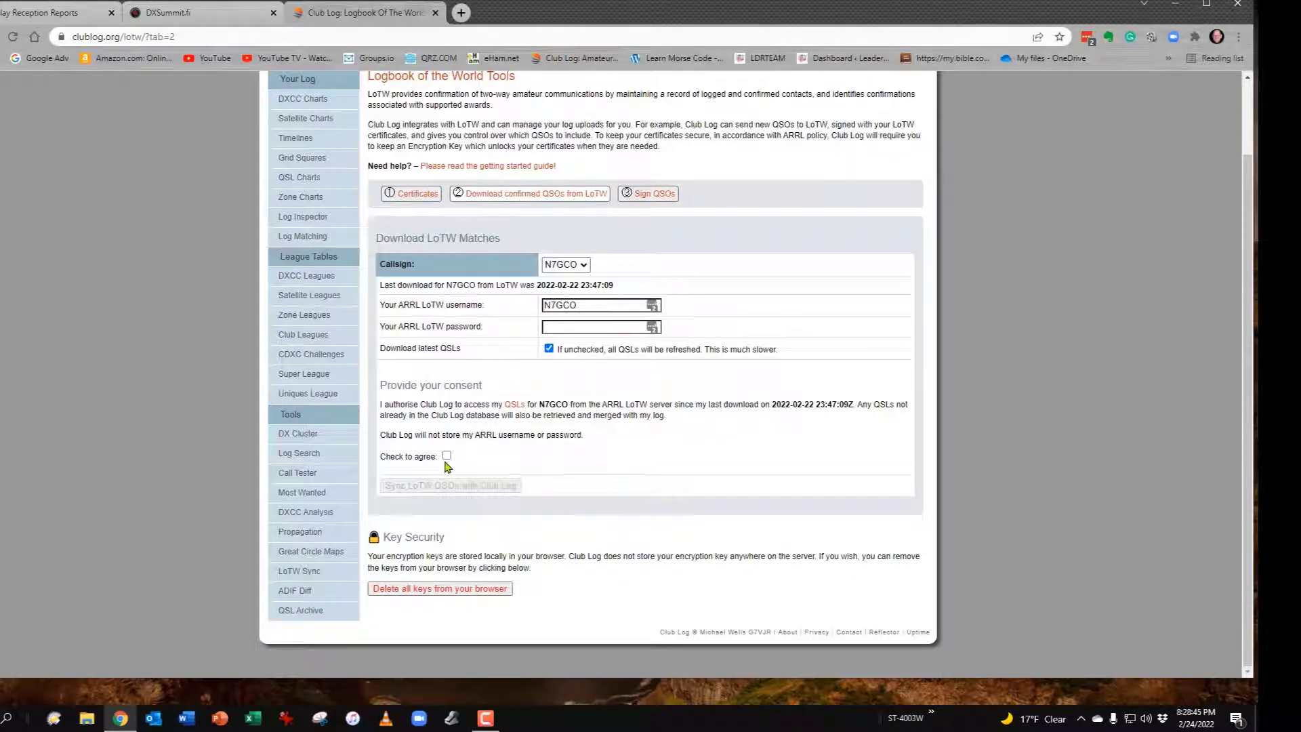
{"action": "left_click", "coordinate": [447, 455]}
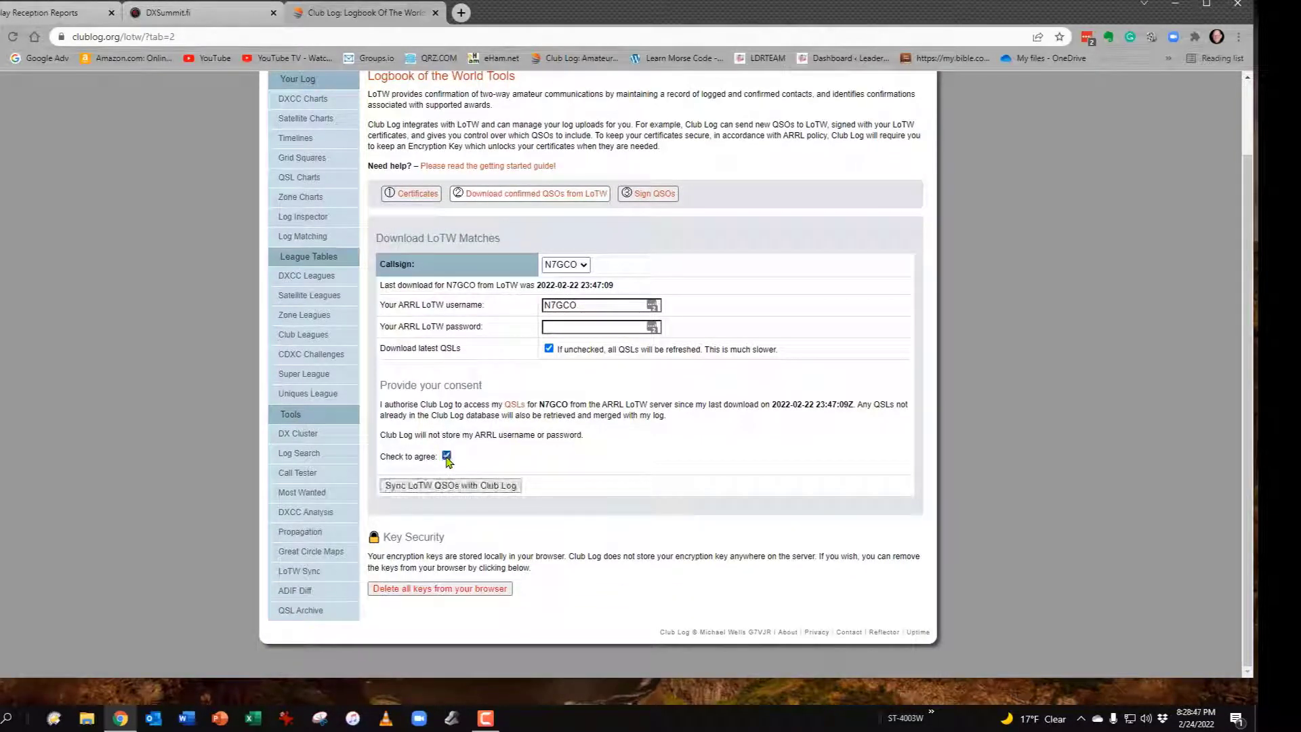
{"action": "mouse_move", "coordinate": [439, 491]}
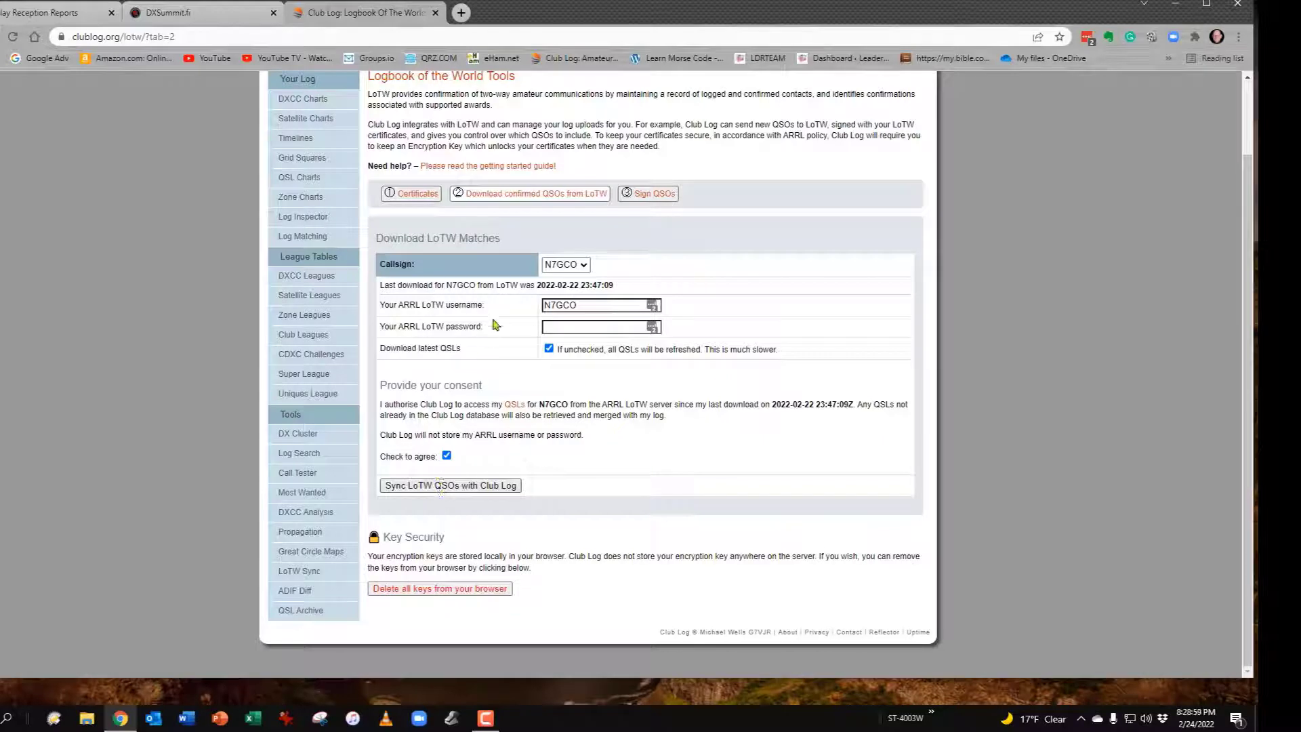
{"action": "mouse_move", "coordinate": [523, 315]}
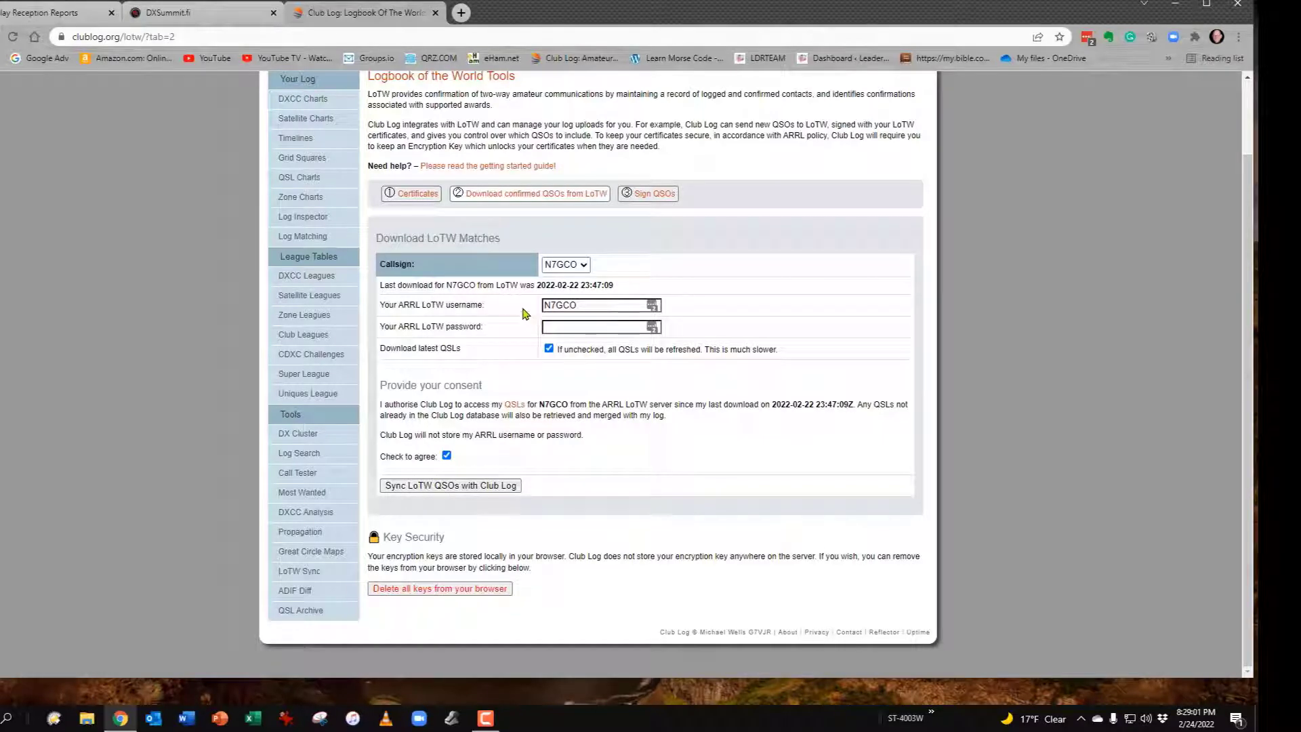
{"action": "mouse_move", "coordinate": [485, 305]}
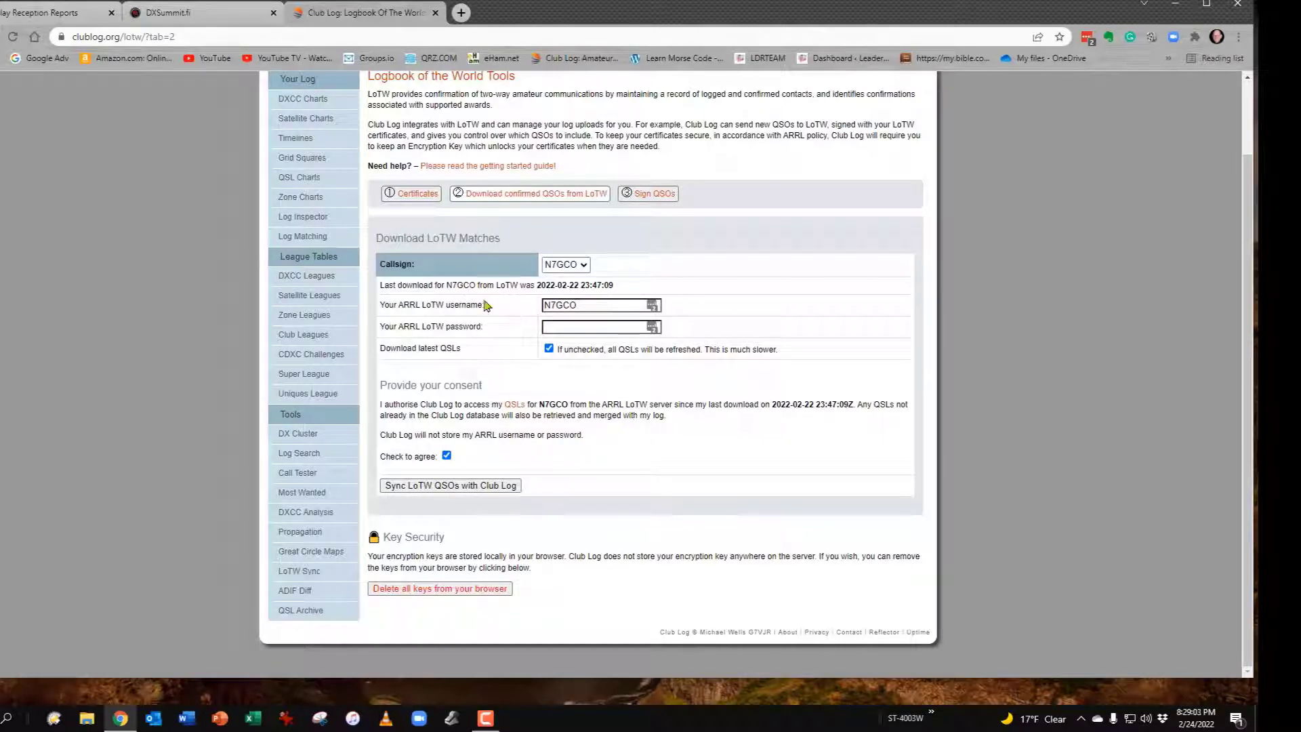
{"action": "mouse_move", "coordinate": [605, 284]}
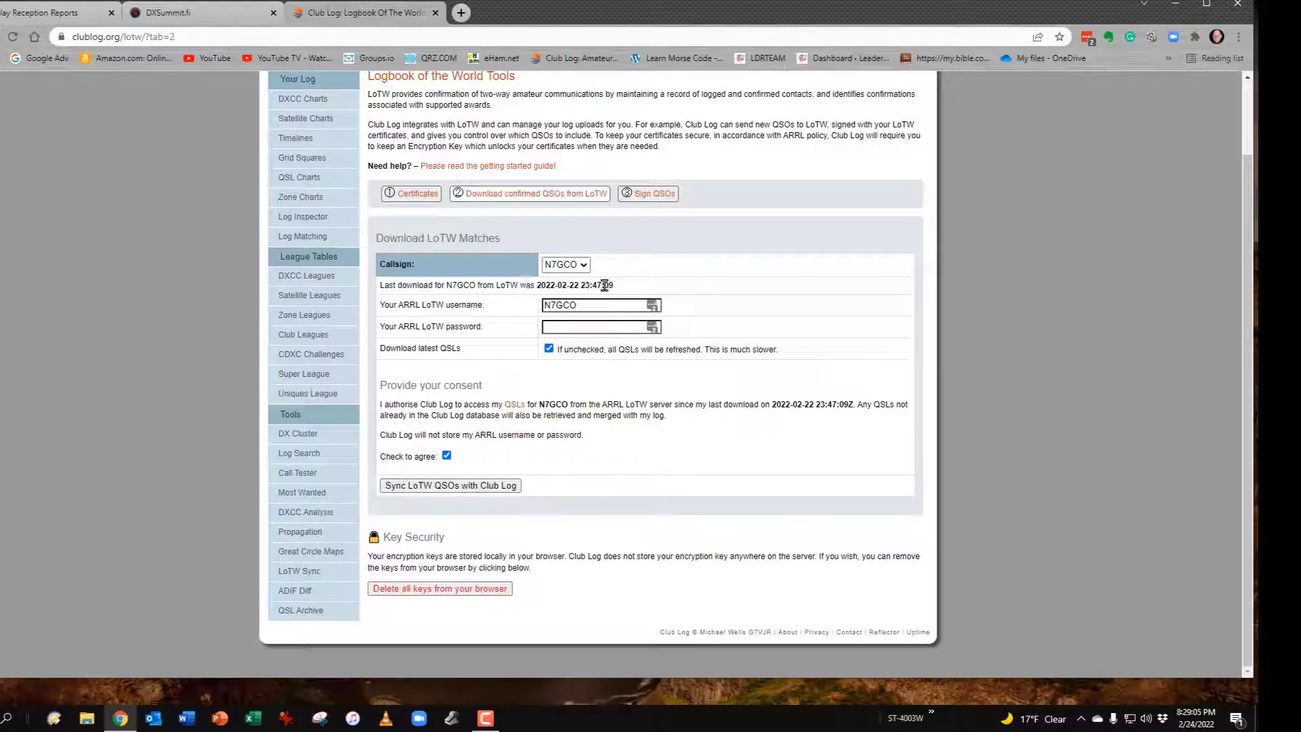
{"action": "mouse_move", "coordinate": [620, 286]}
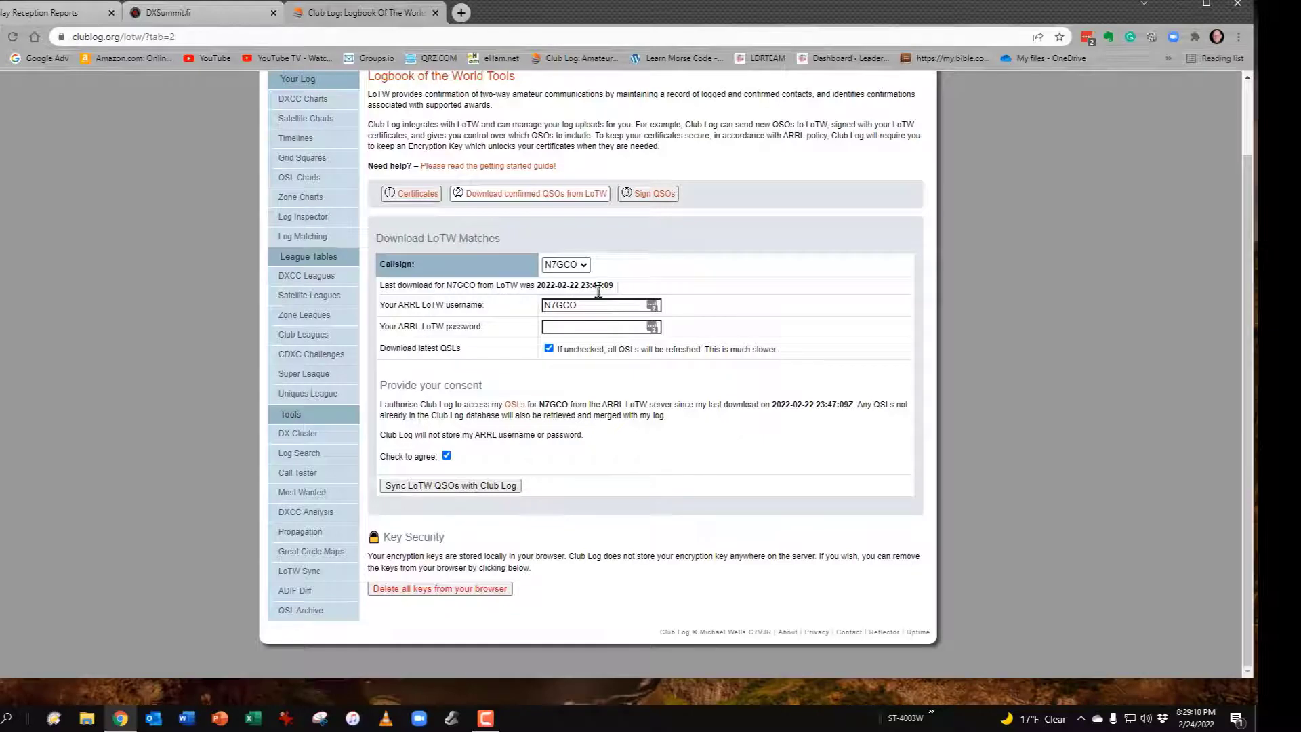
{"action": "mouse_move", "coordinate": [621, 290]}
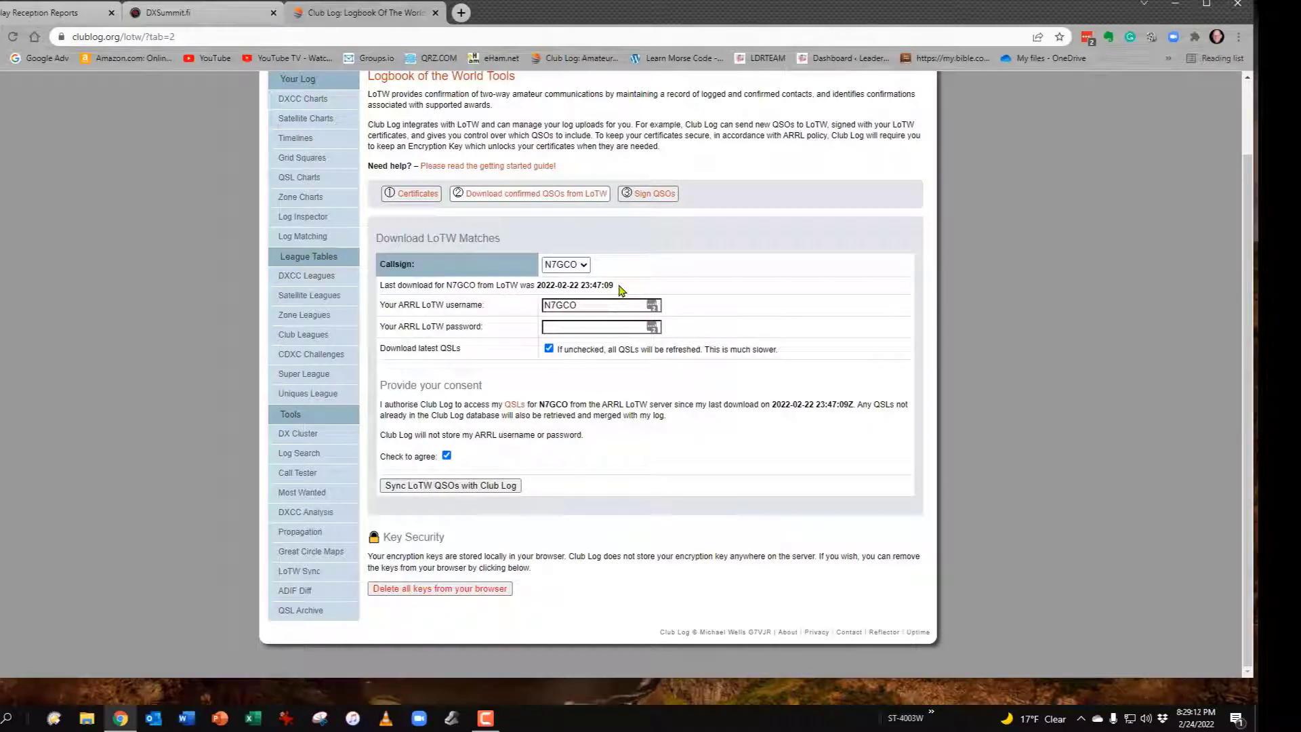
{"action": "mouse_move", "coordinate": [653, 195]}
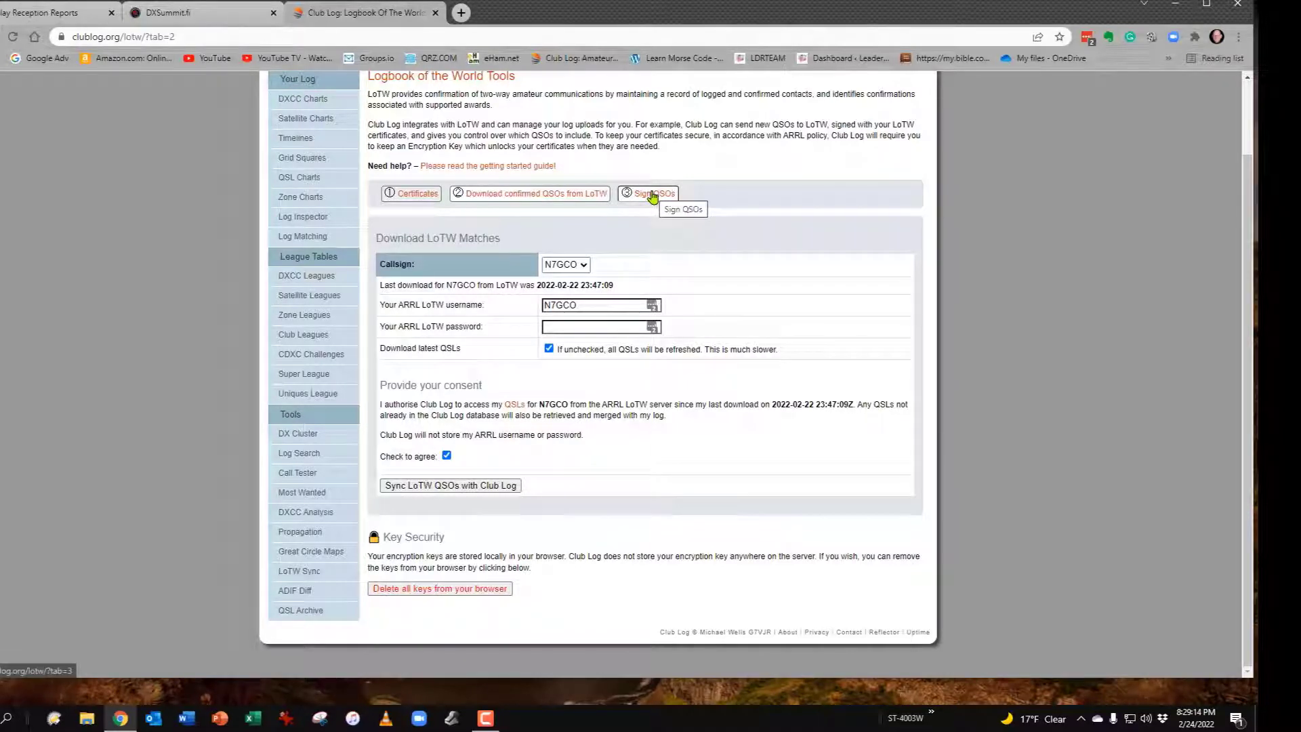
- Sign 'All new QSOs not uploaded to LoTW [7 qsos]' so 7 QSOs are queued for upload
{"action": "left_click", "coordinate": [654, 192]}
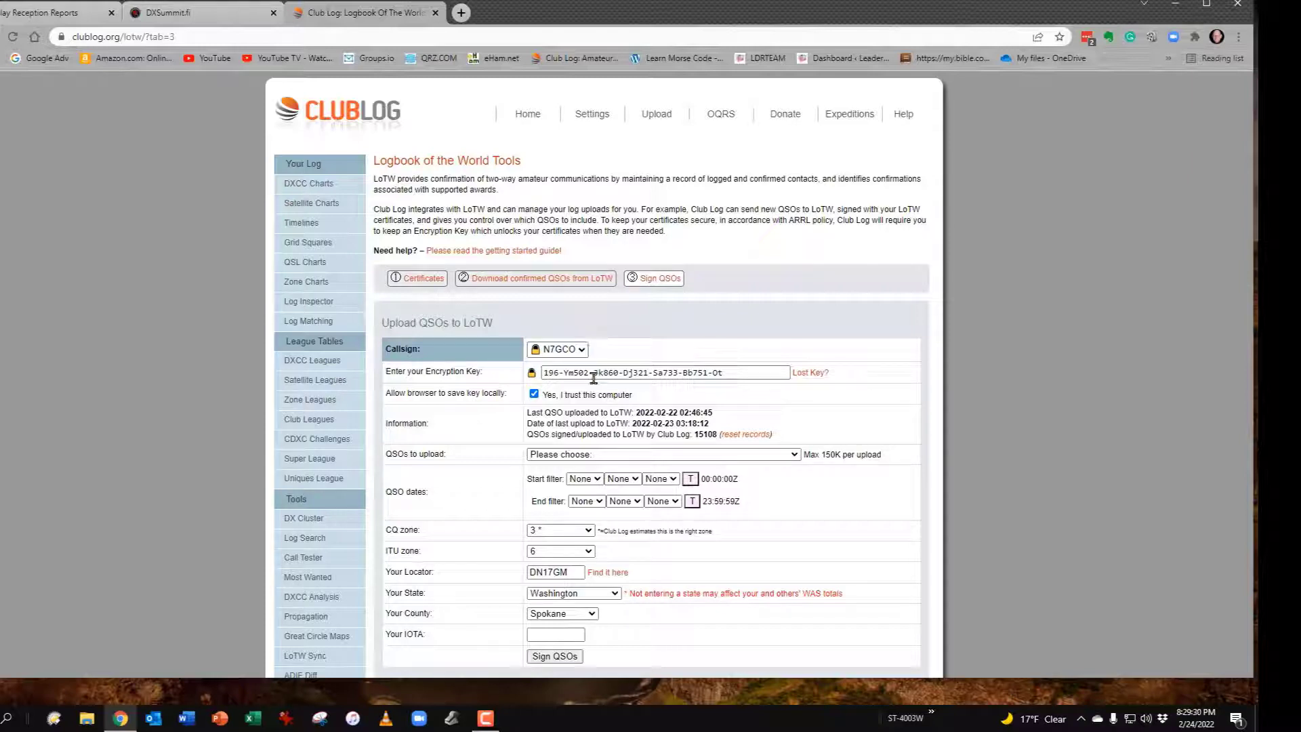
{"action": "mouse_move", "coordinate": [759, 293]}
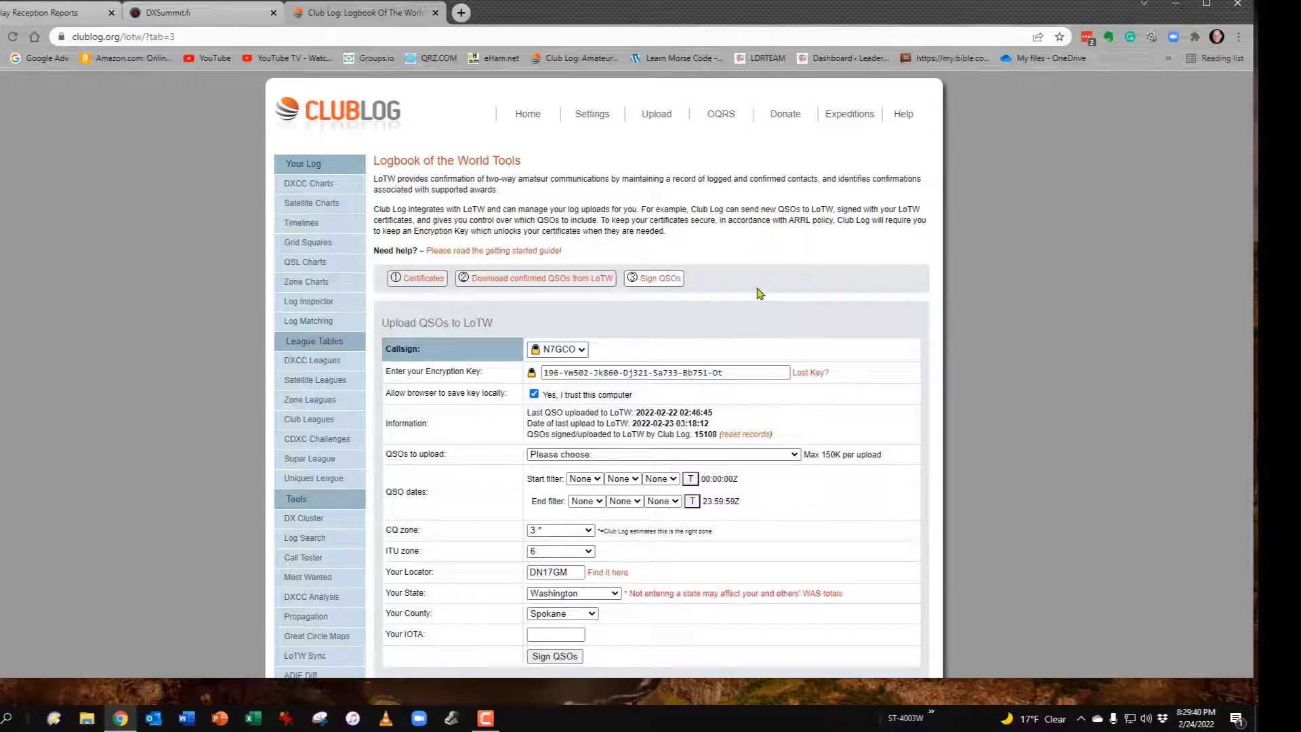
{"action": "mouse_move", "coordinate": [746, 309]}
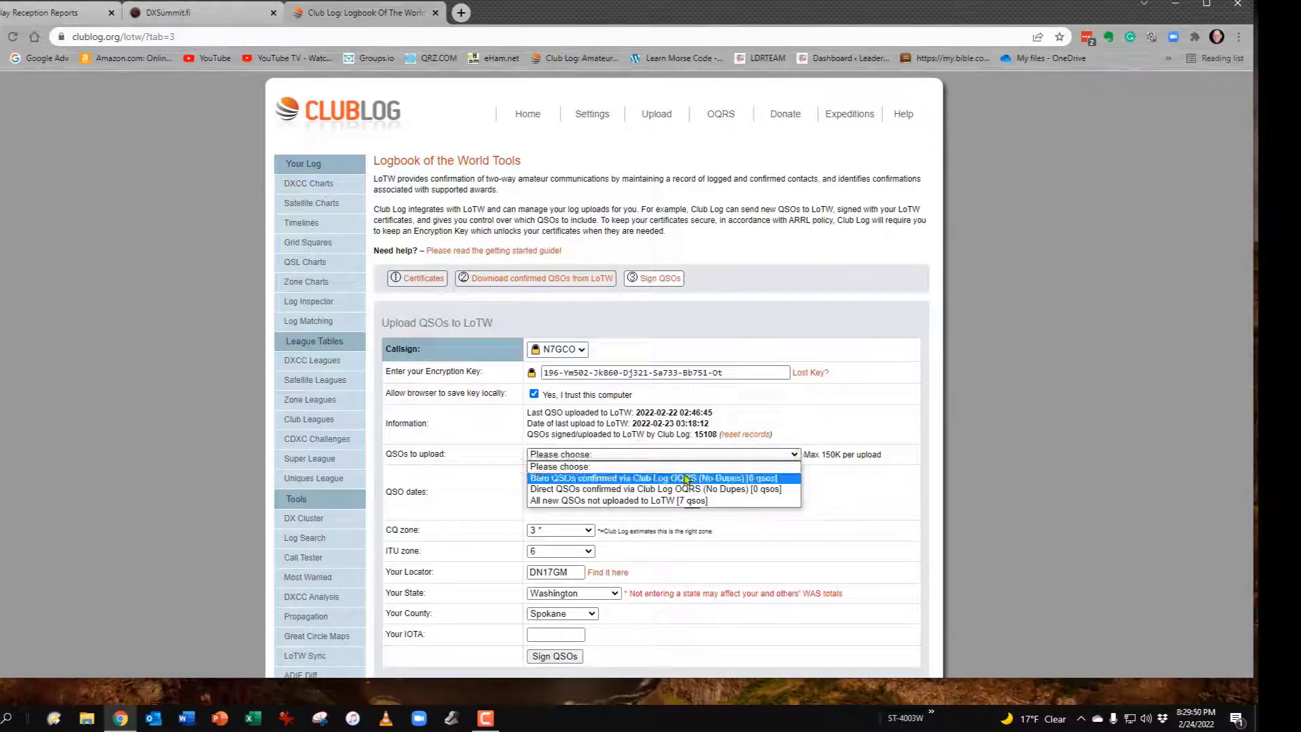
{"action": "left_click", "coordinate": [618, 500]}
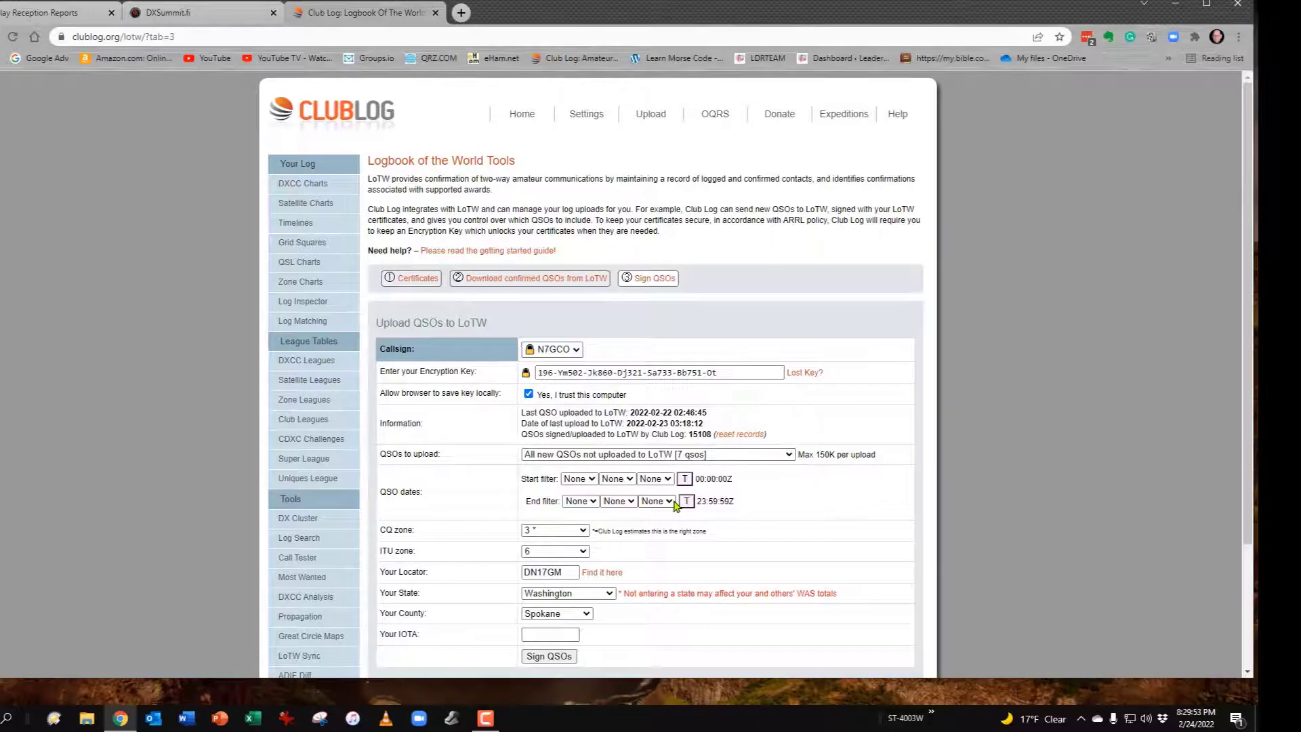
{"action": "scroll", "scroll_direction": "down", "scroll_amount": 3}
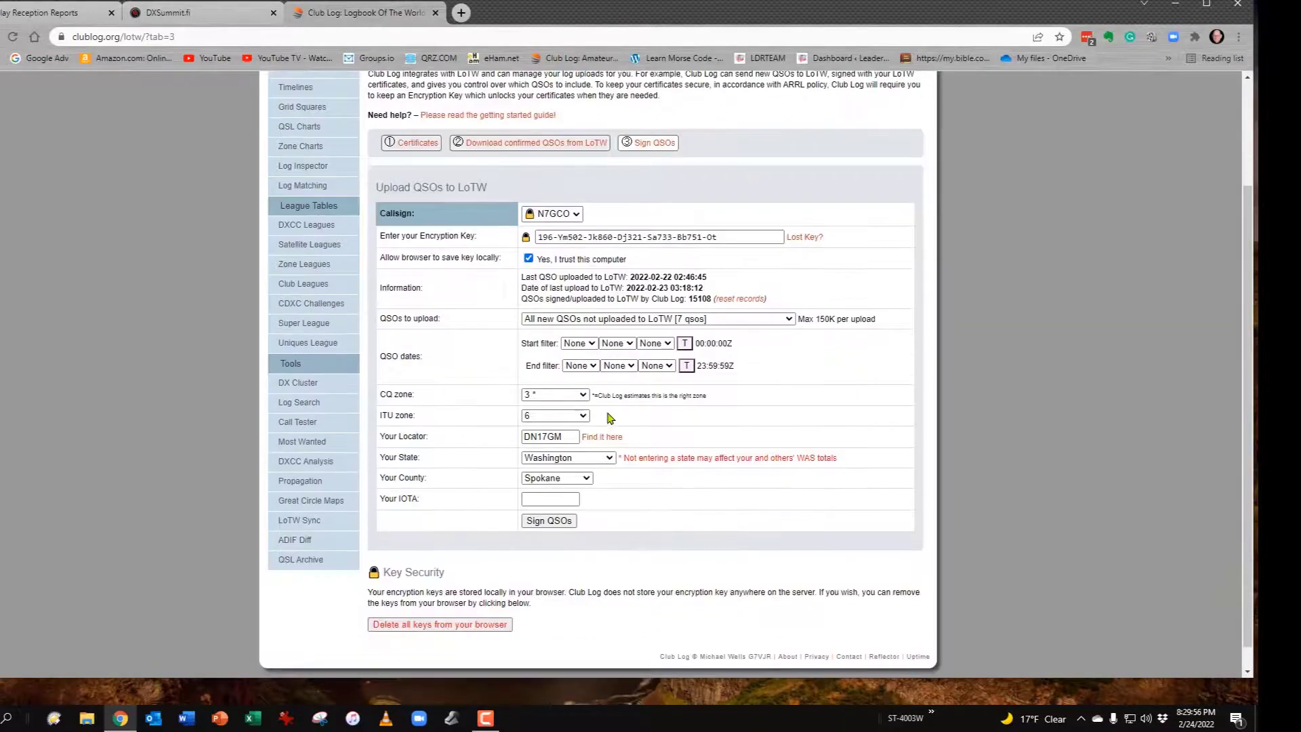
{"action": "mouse_move", "coordinate": [590, 432]}
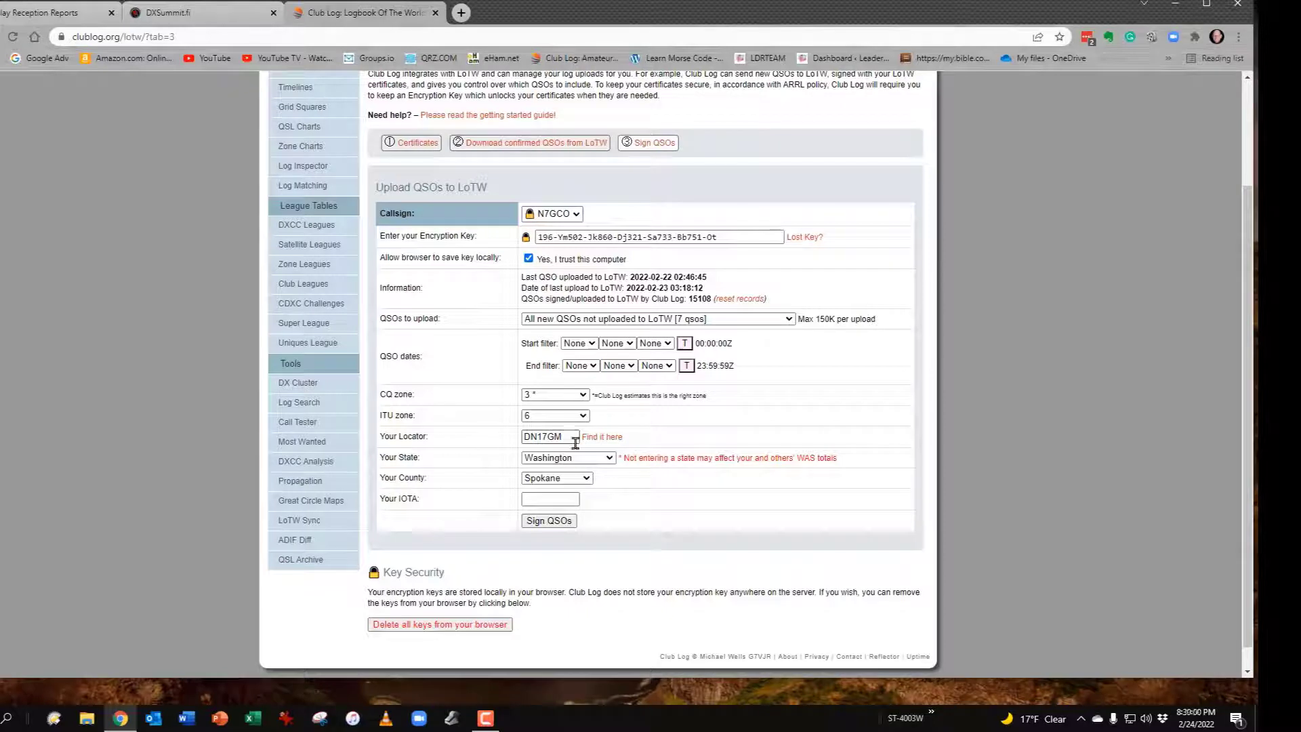
{"action": "mouse_move", "coordinate": [573, 480]}
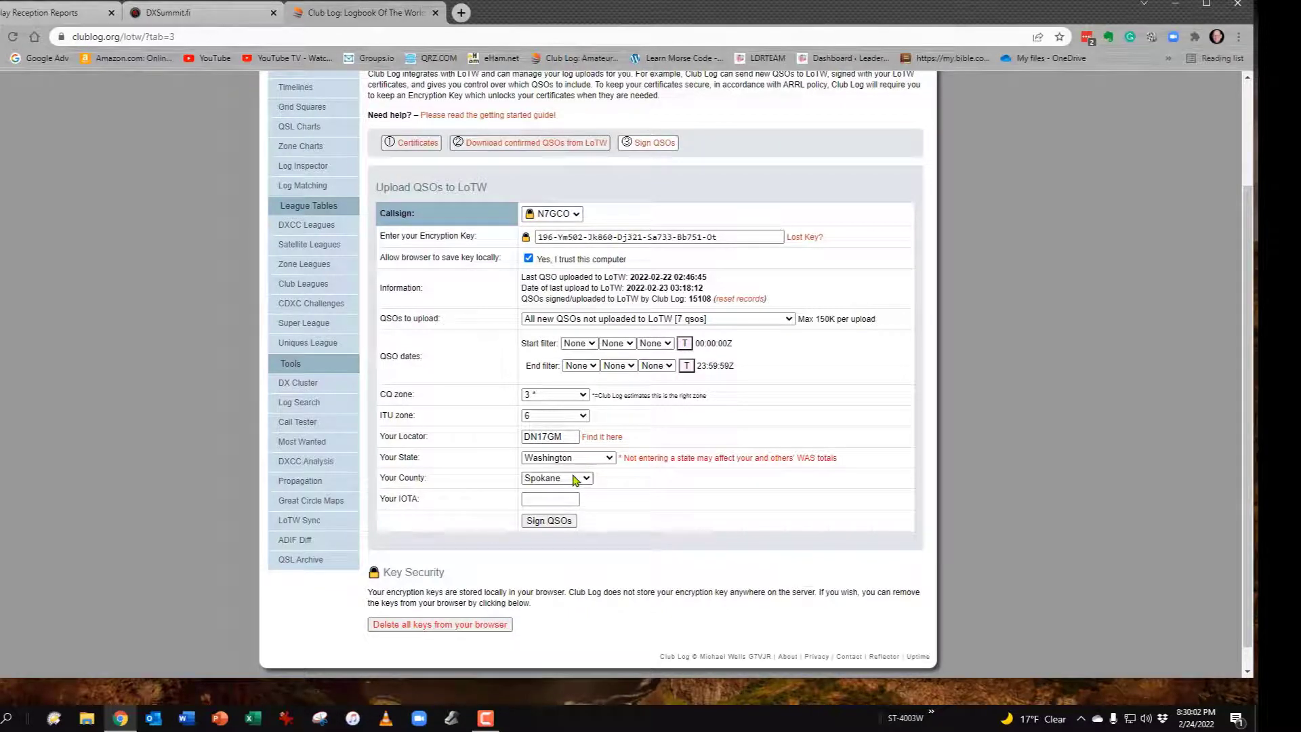
{"action": "left_click", "coordinate": [548, 521]}
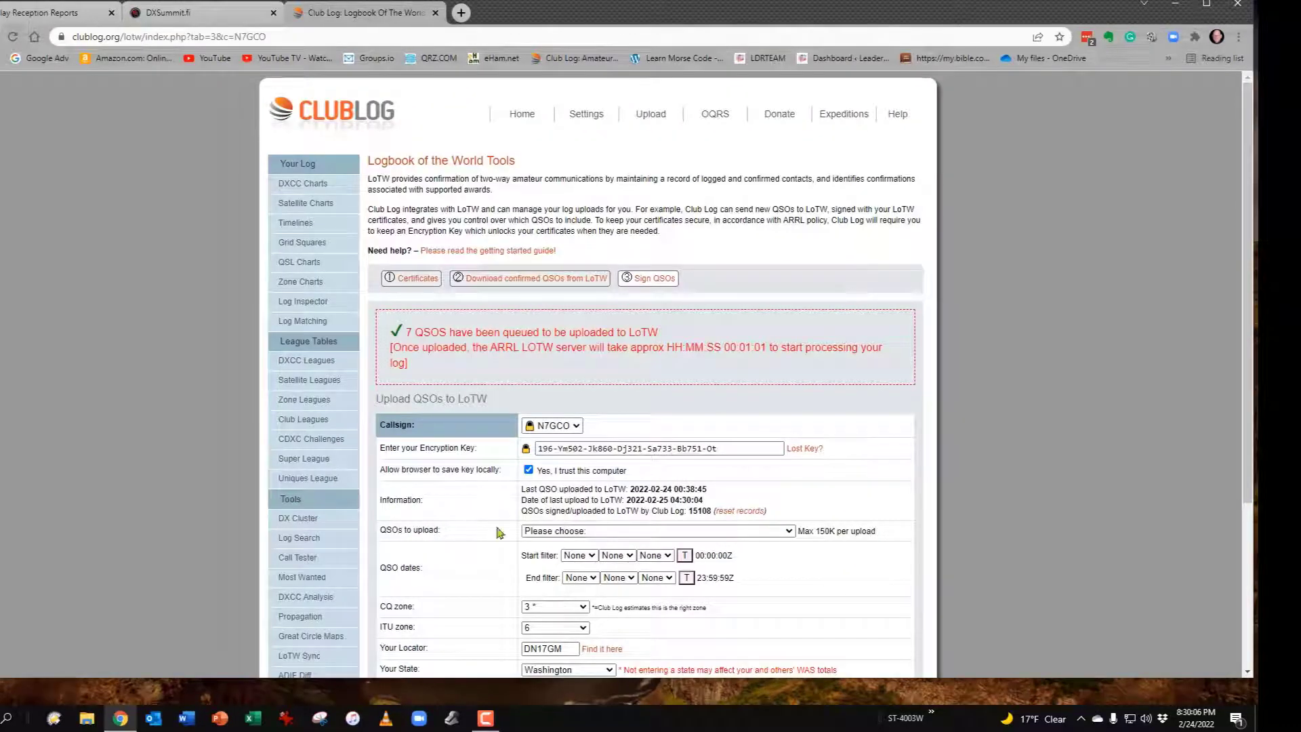
{"action": "mouse_move", "coordinate": [542, 373]}
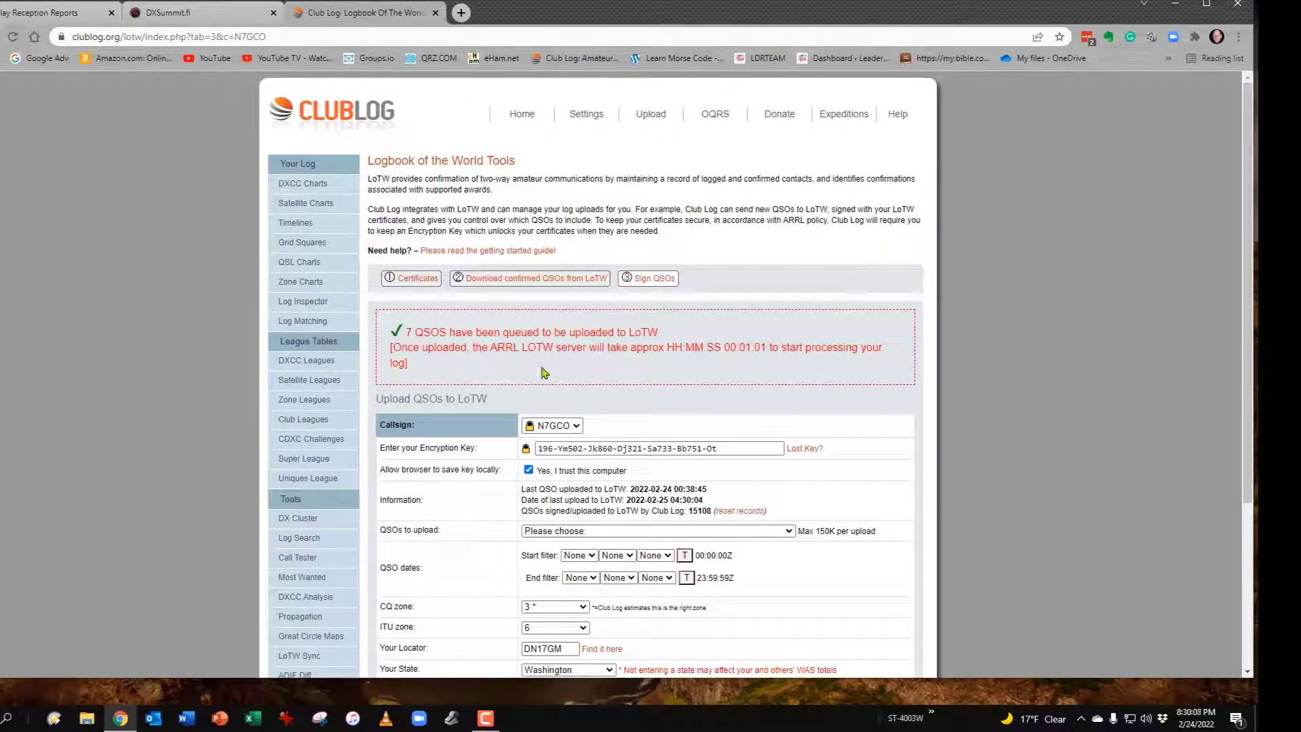